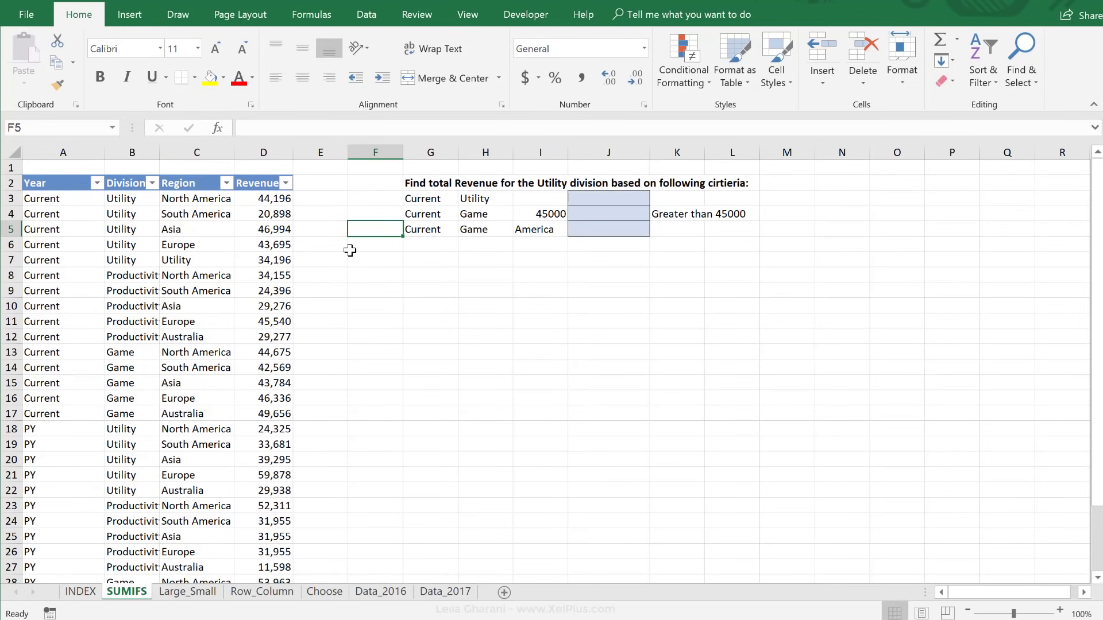
pyautogui.moveTo(331, 228)
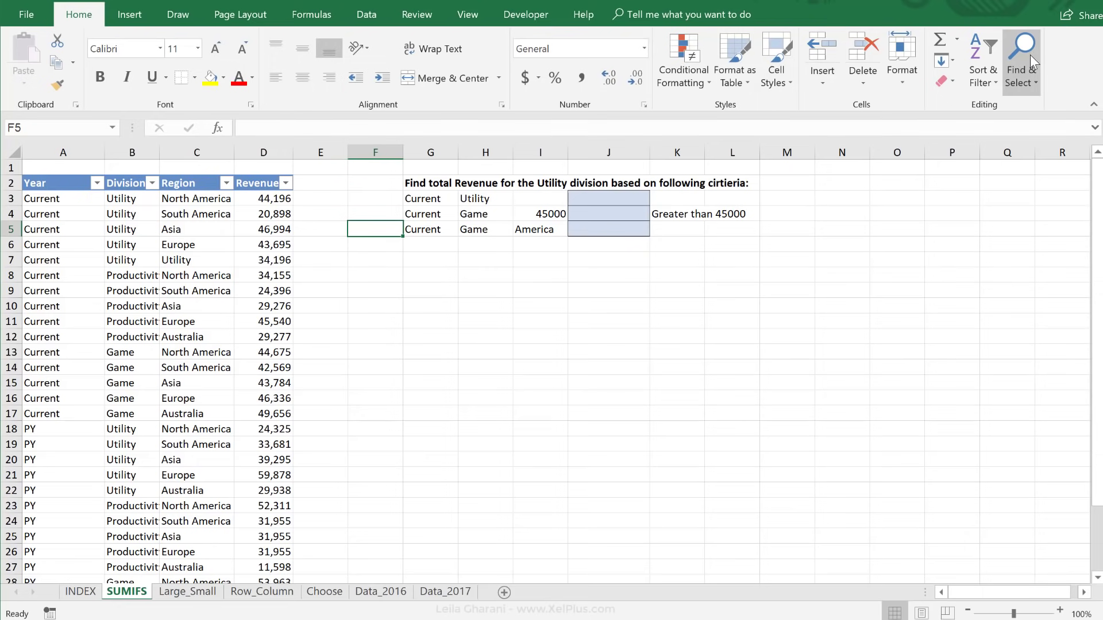
# Bring up the Find and Replace dialog on the SUMIFS sheet via Ctrl+F.
pyautogui.click(1020, 62)
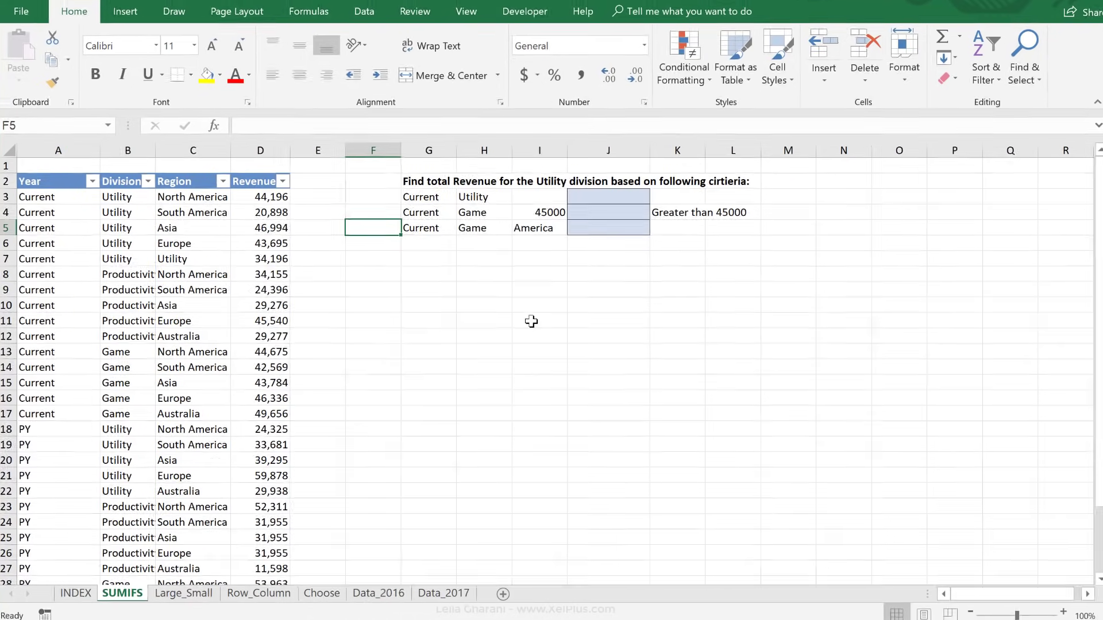
pyautogui.press('ctrl+f')
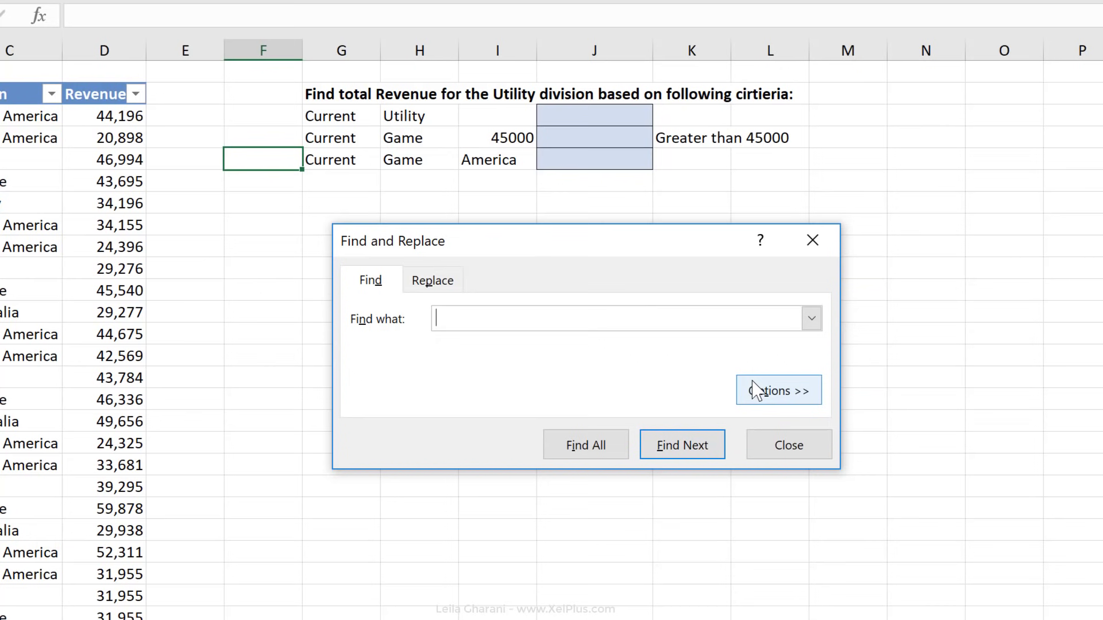
# Expand the search options and enter 'leila' as the term to find, scope still Sheet.
pyautogui.click(779, 390)
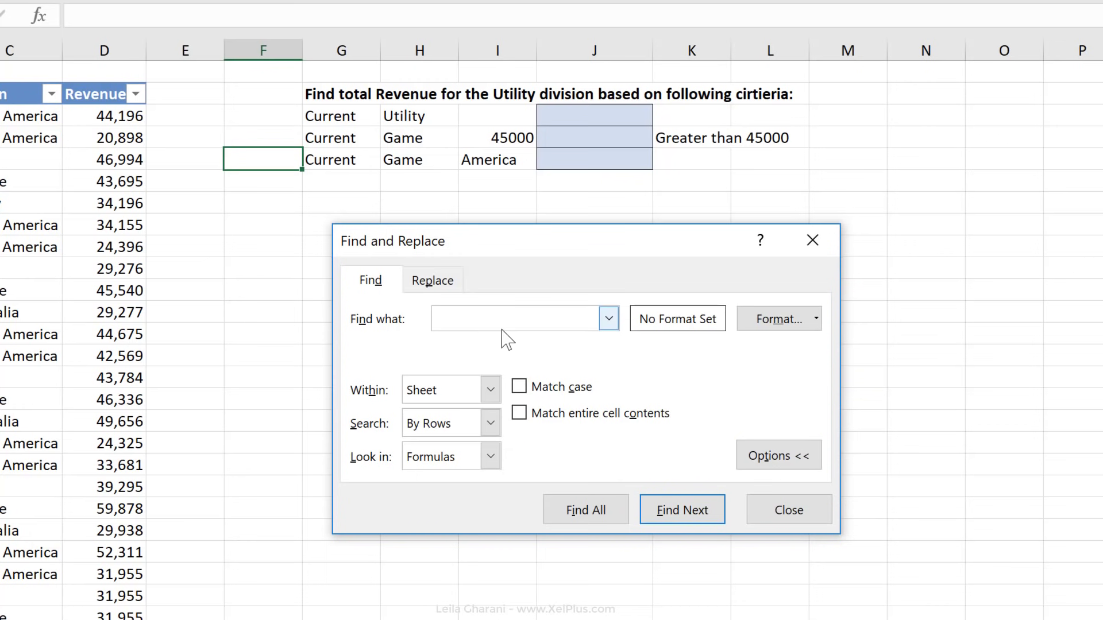
pyautogui.write('leila')
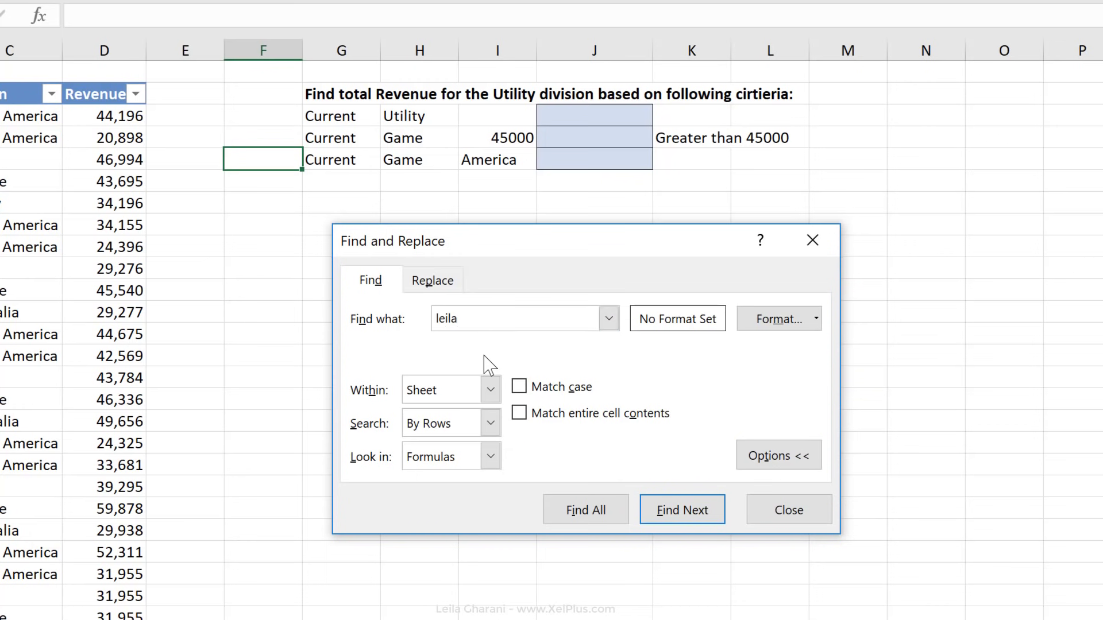
pyautogui.click(491, 389)
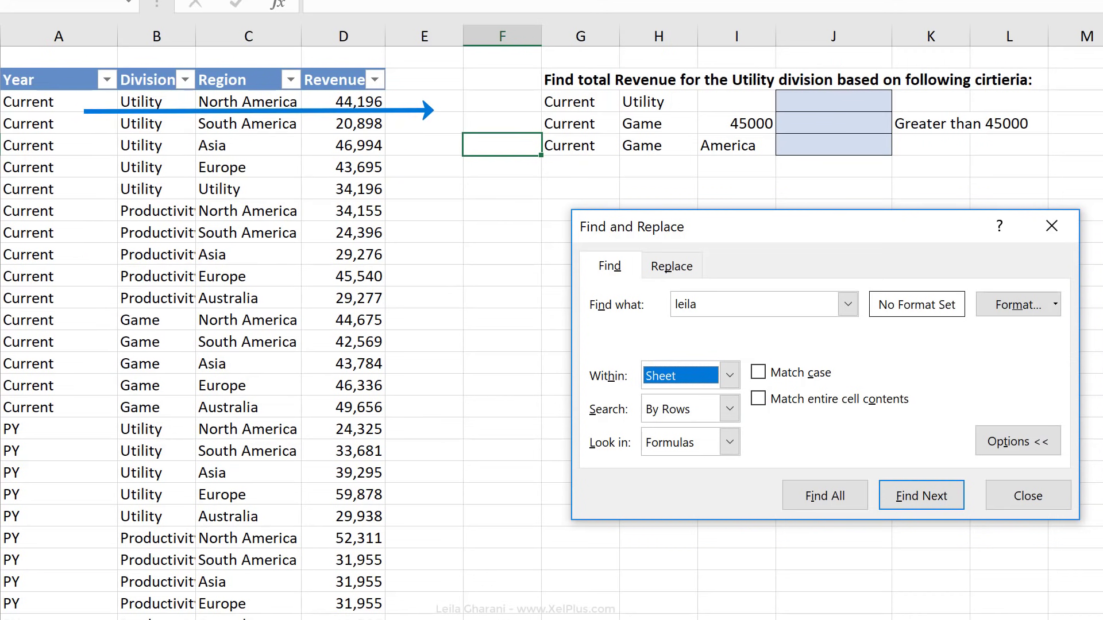
# Search comments across the whole workbook, landing on the one match on Large_Small.
pyautogui.click(728, 441)
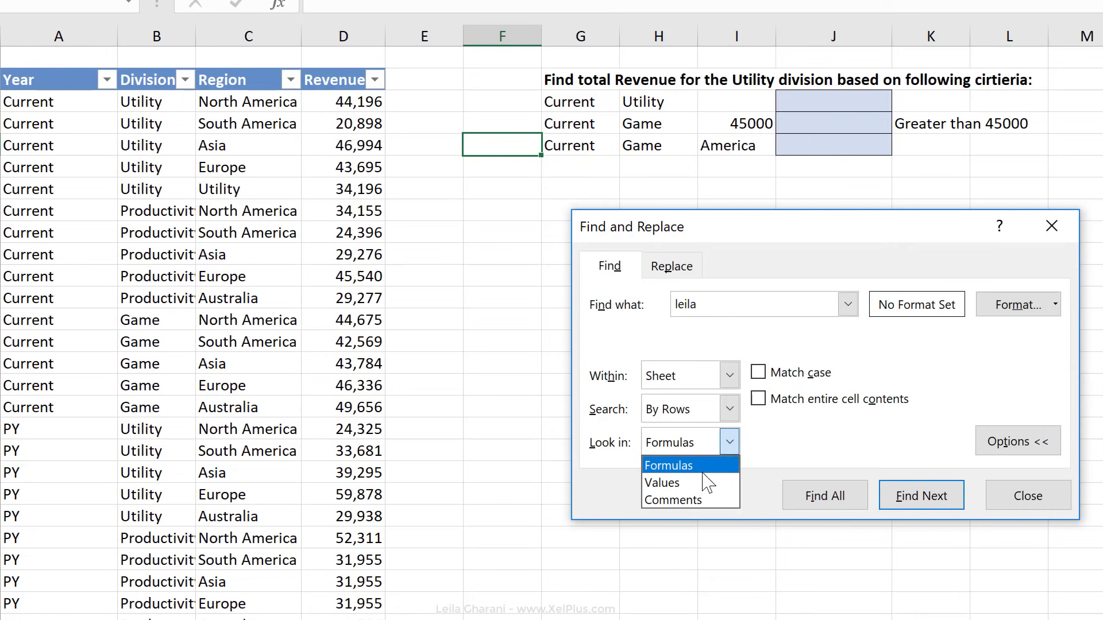
pyautogui.click(672, 500)
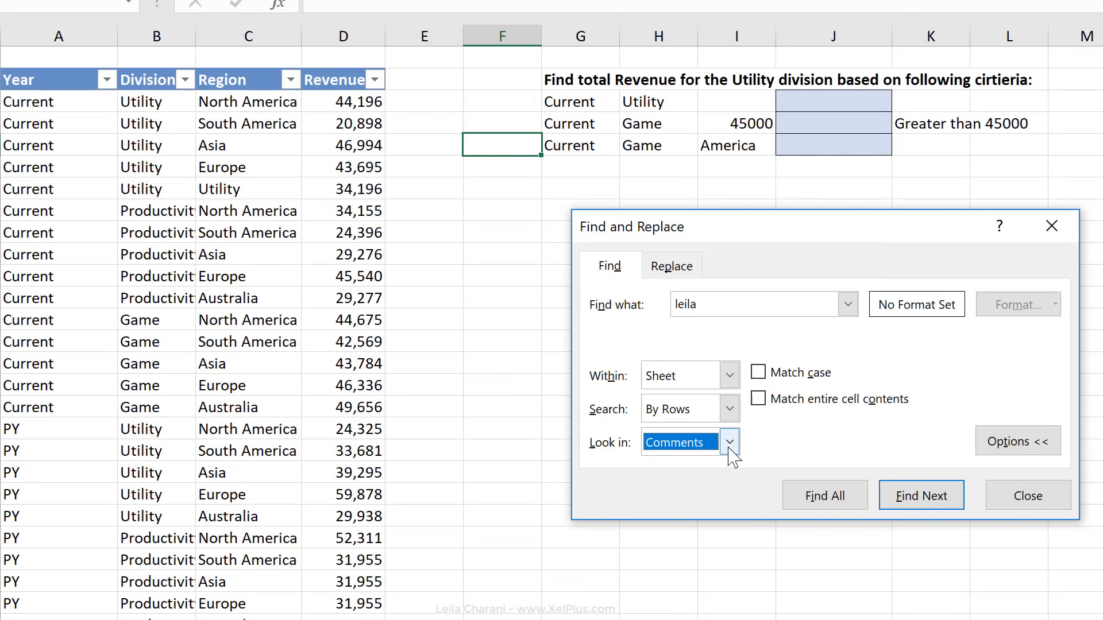
pyautogui.moveTo(732, 377)
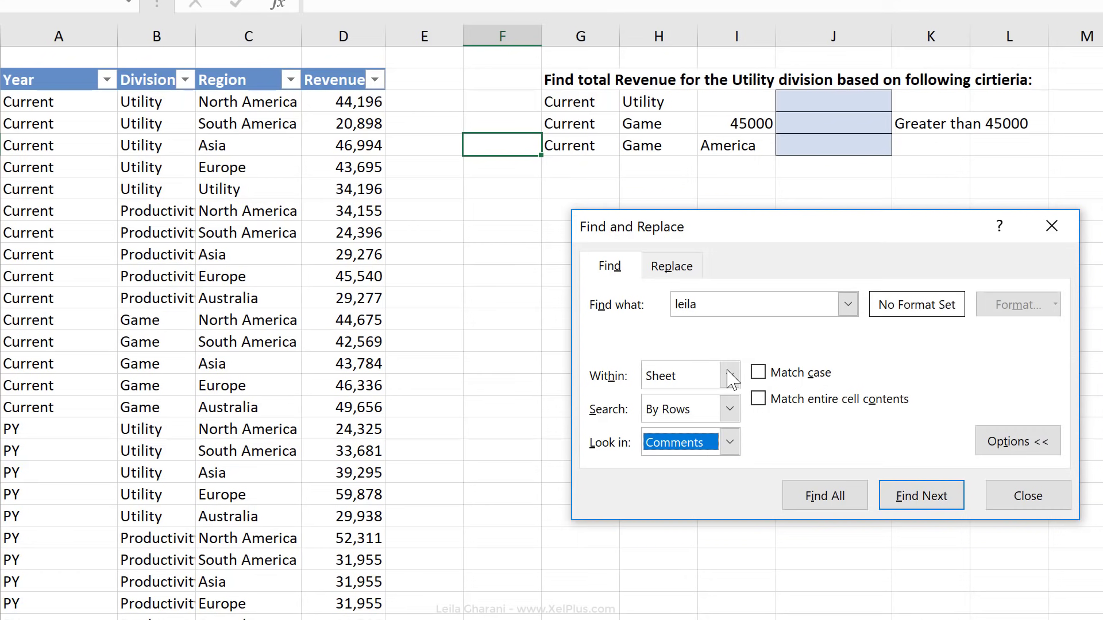
pyautogui.click(678, 374)
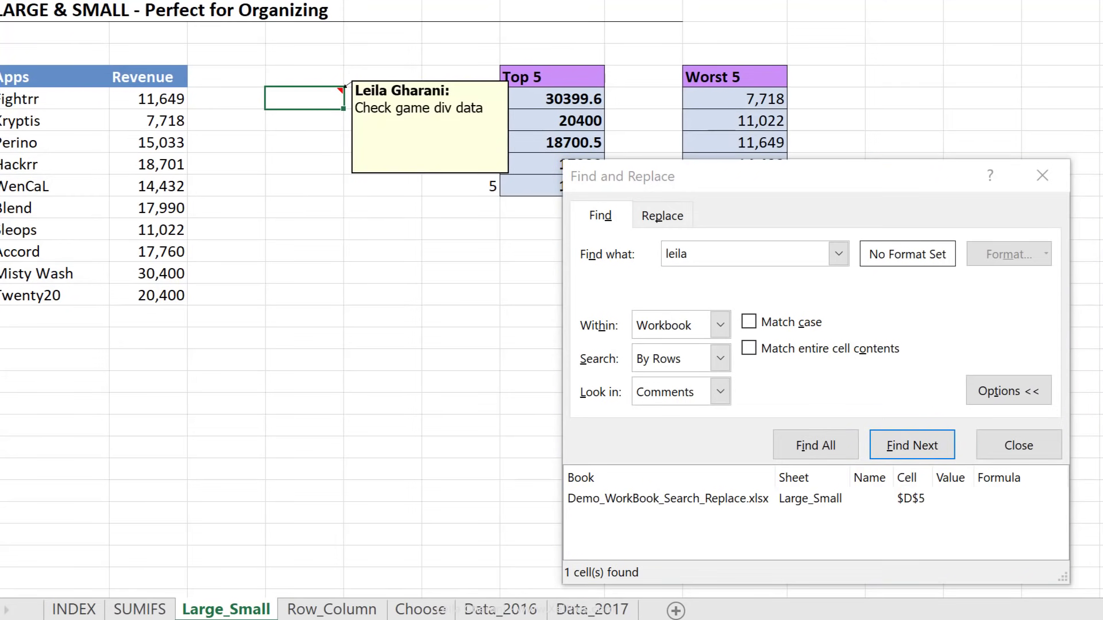
# Back on the SUMIFS sheet, look for 'leila' in formulas and get no match.
pyautogui.click(139, 609)
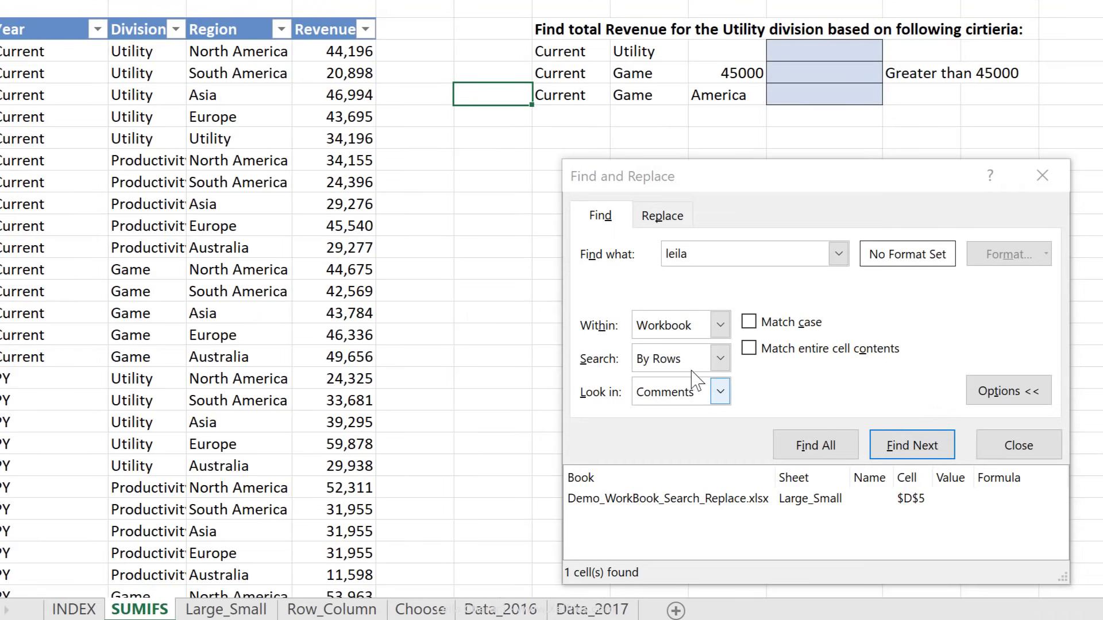
pyautogui.click(719, 391)
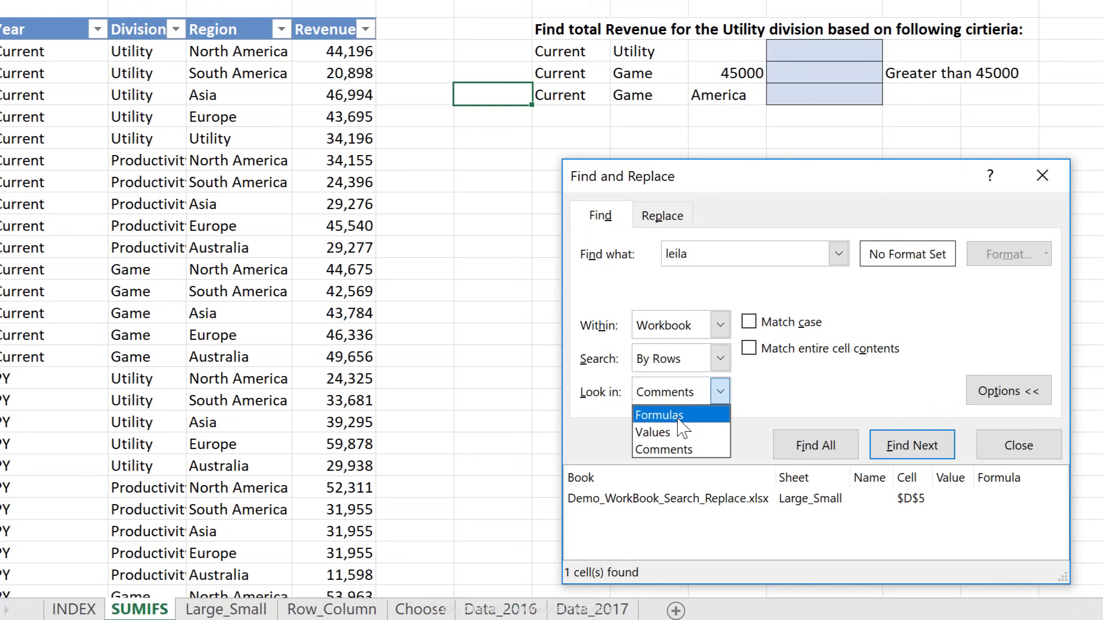
pyautogui.click(657, 415)
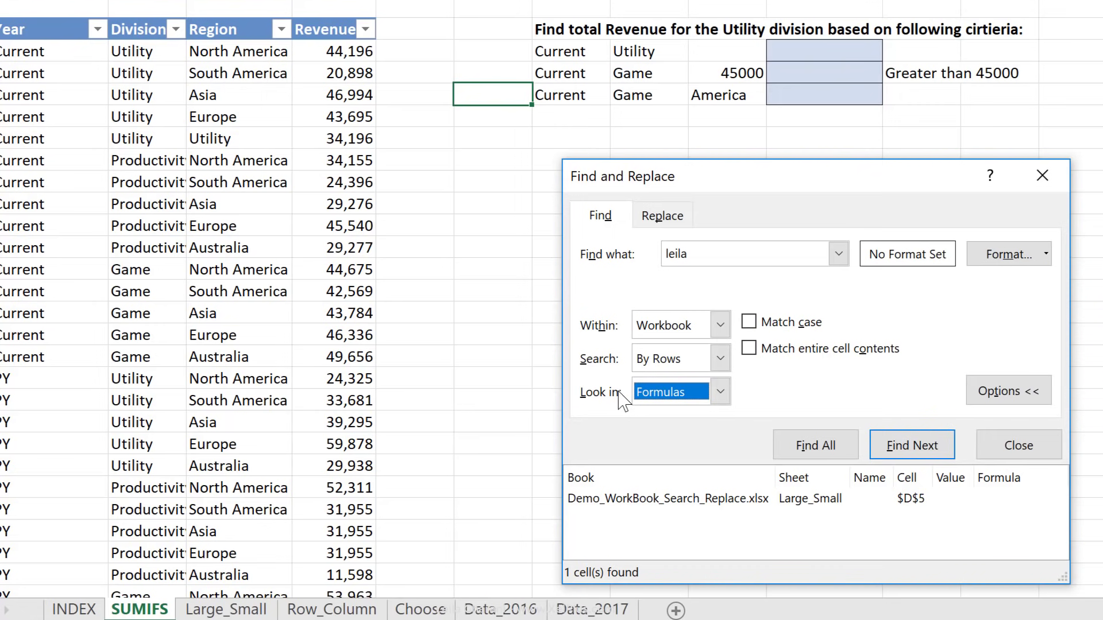
pyautogui.moveTo(849, 385)
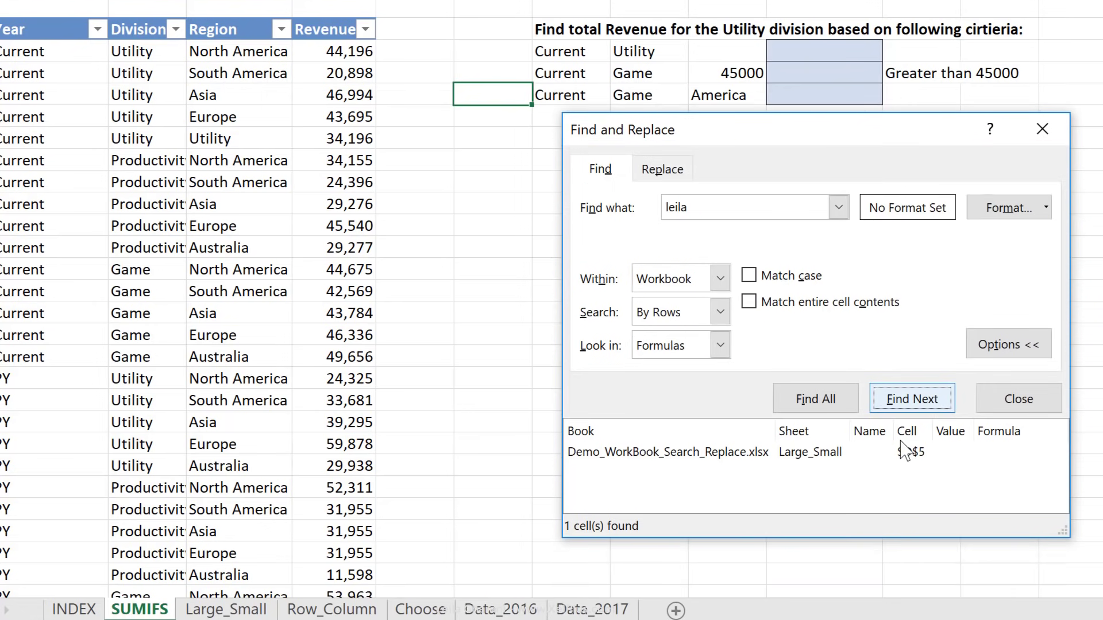
pyautogui.click(911, 398)
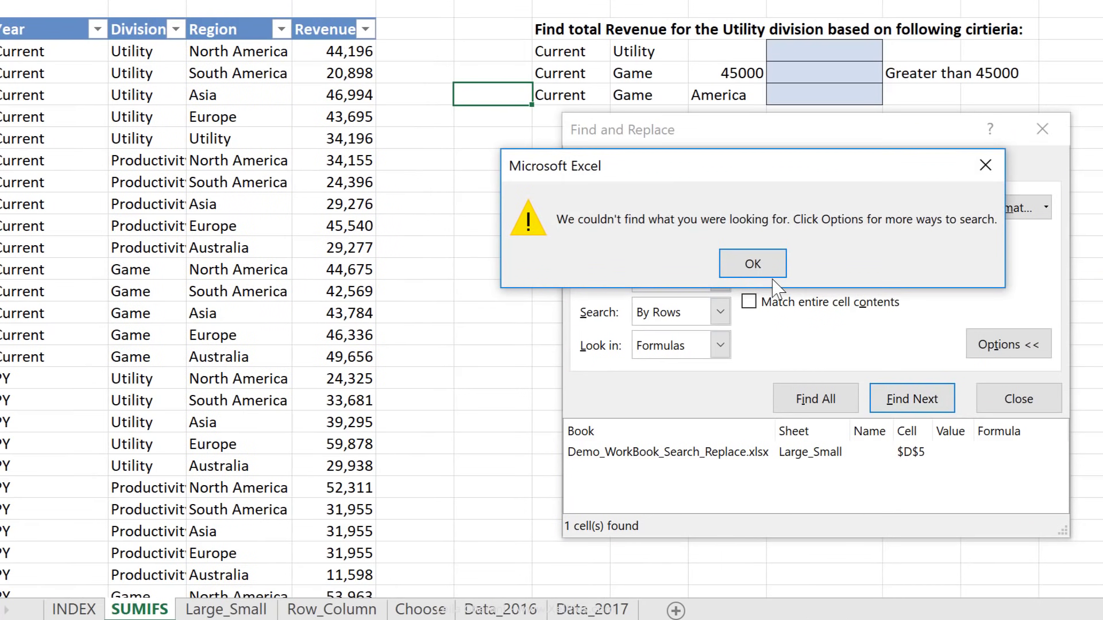
pyautogui.moveTo(784, 245)
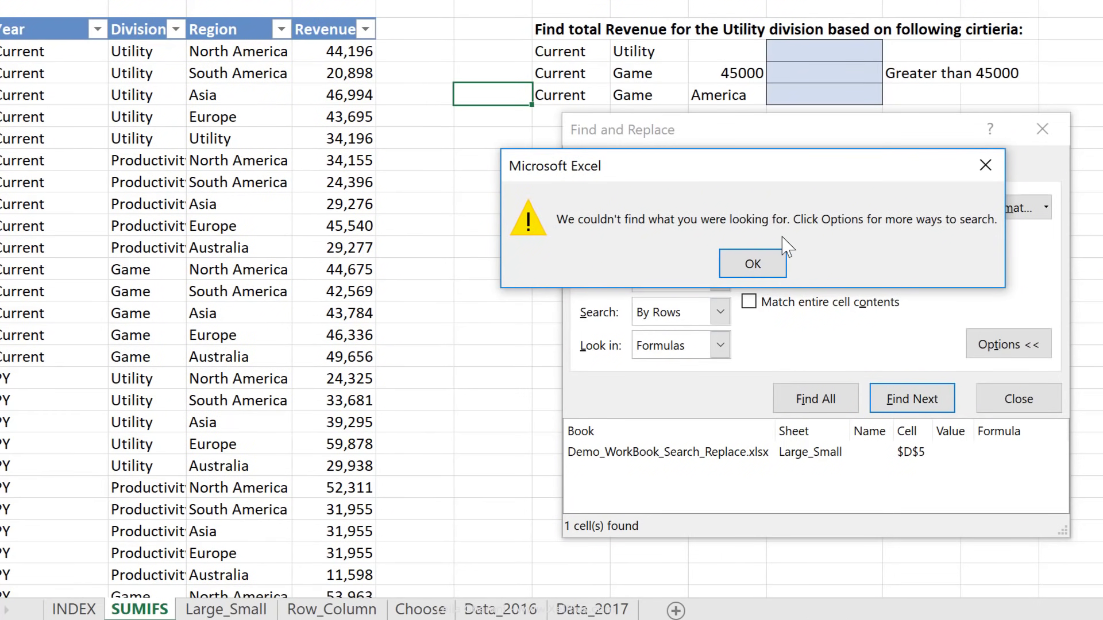
# Dismiss the not-found message and set the search back to comments.
pyautogui.click(751, 264)
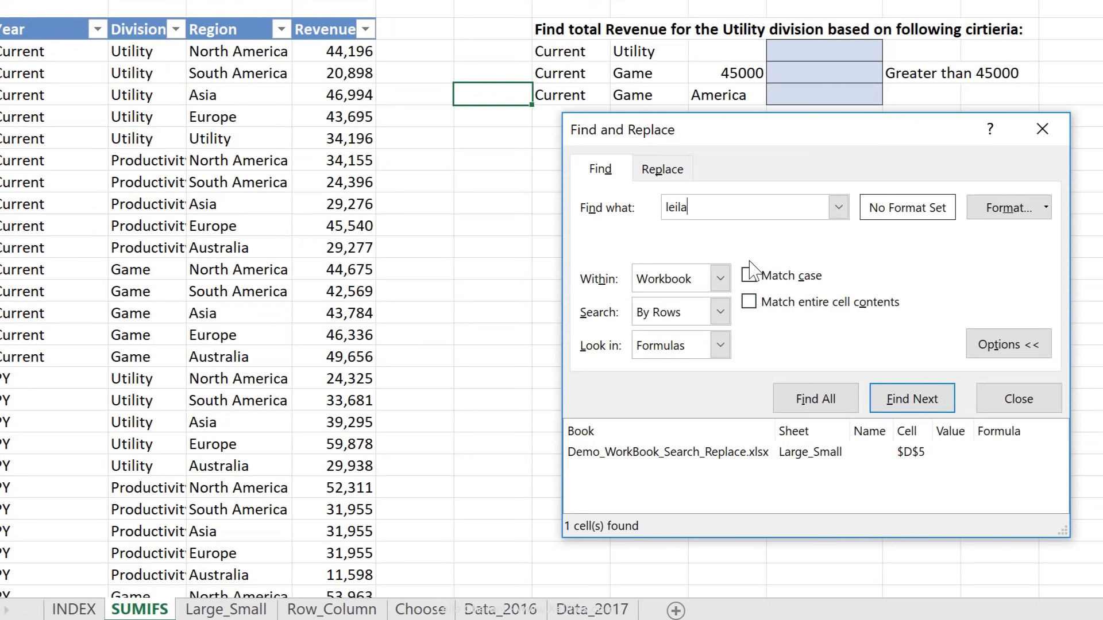
pyautogui.click(719, 345)
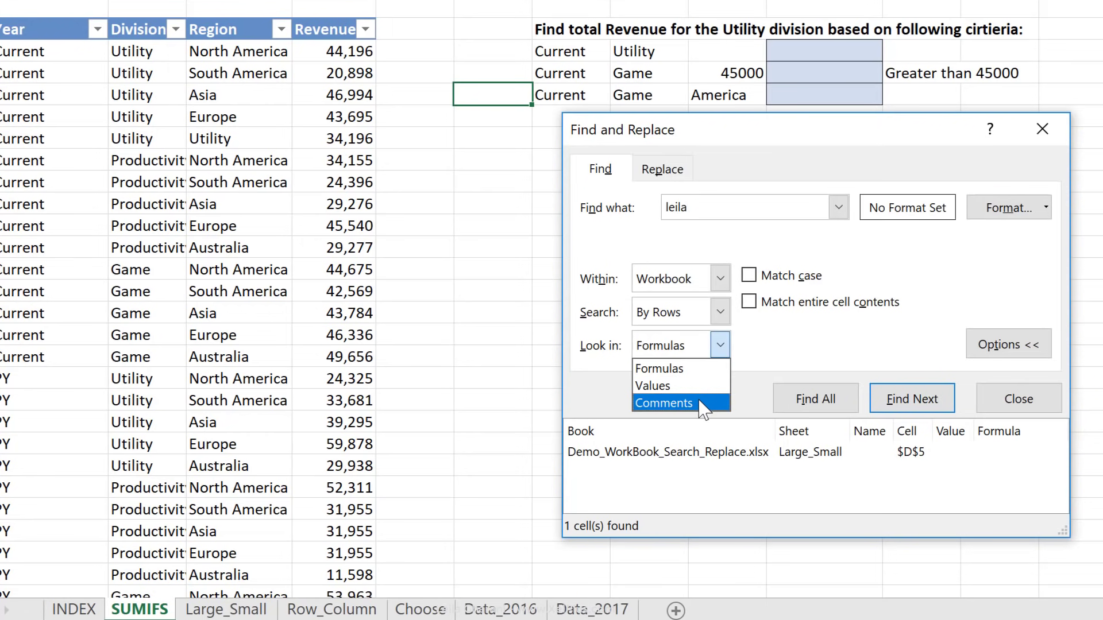
pyautogui.click(663, 403)
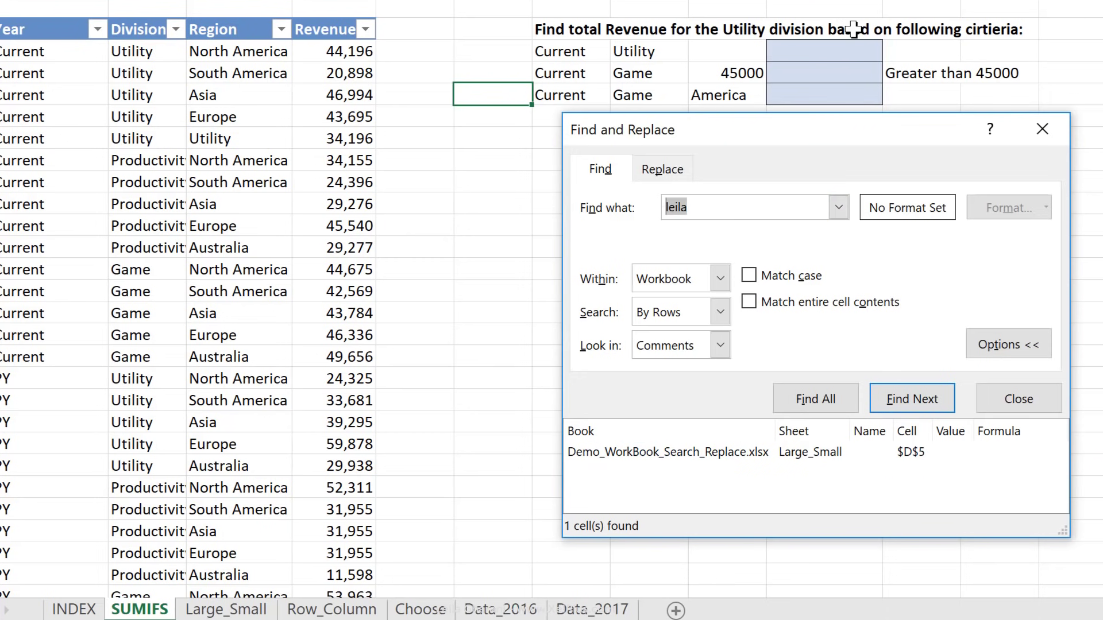
# Find all 12 cells containing 'game' in formulas and select them together.
pyautogui.write('game')
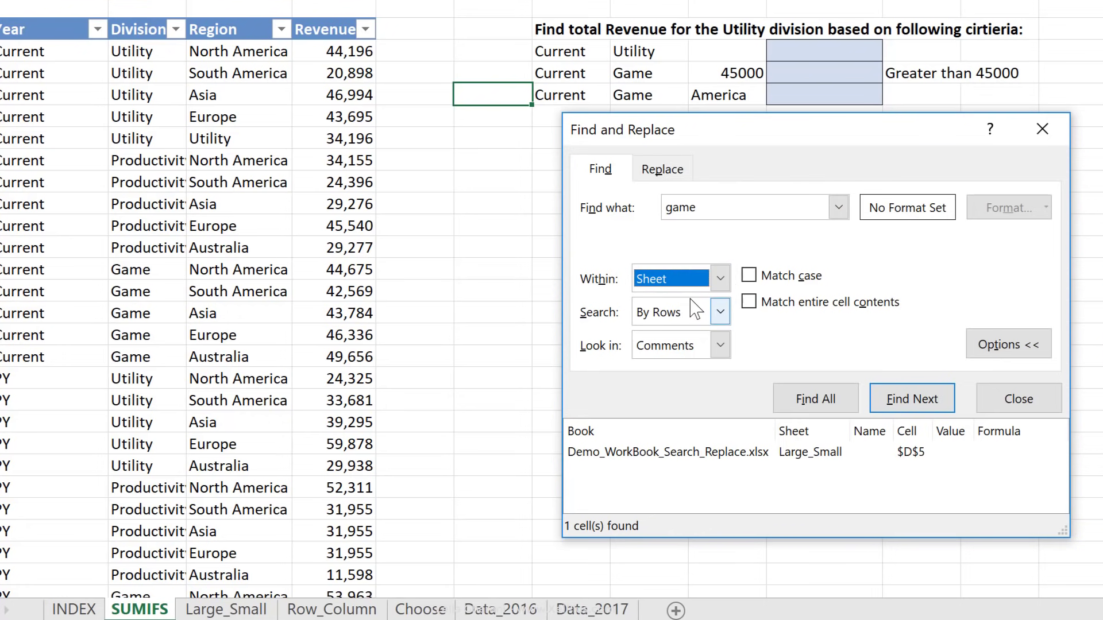
pyautogui.click(719, 345)
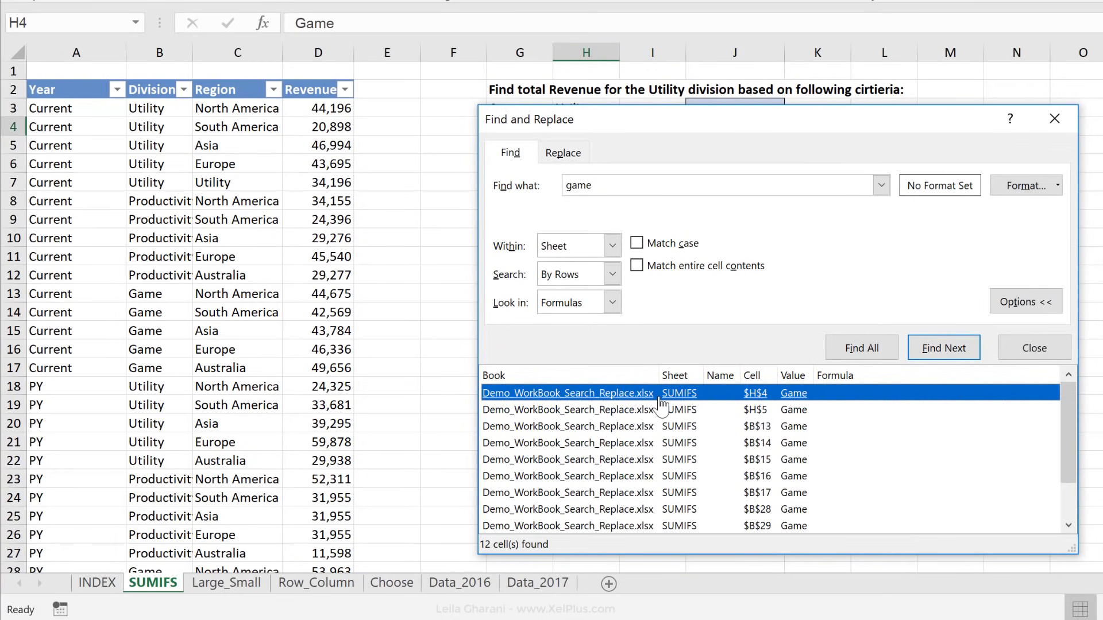
pyautogui.press('ctrl+down')
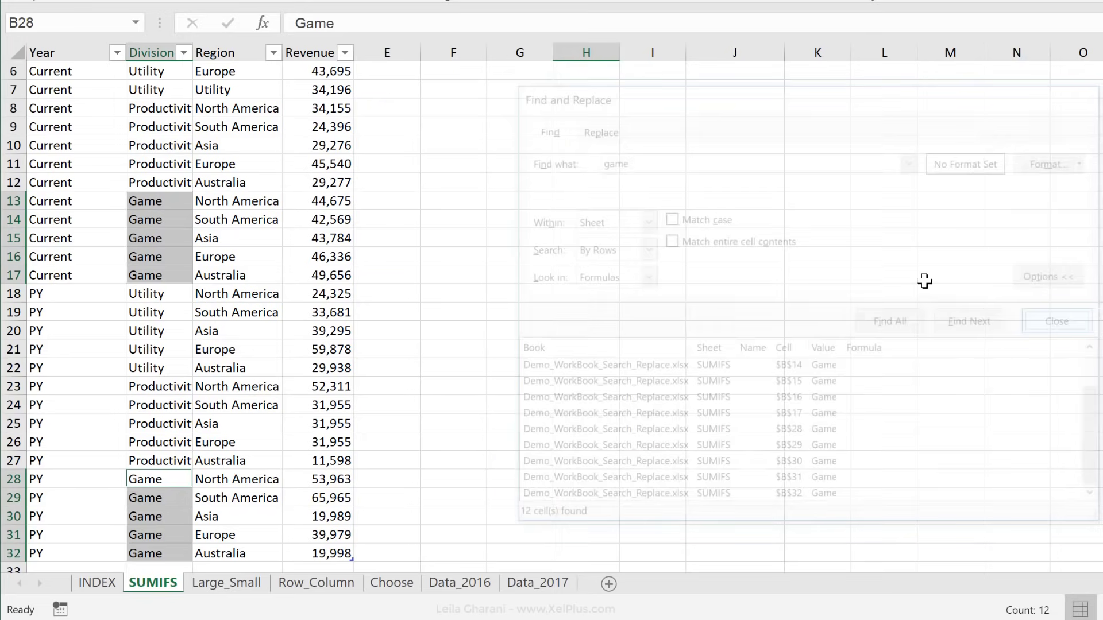
# Fill the twelve Game cells yellow and switch to replacing via Ctrl+H.
pyautogui.click(1055, 320)
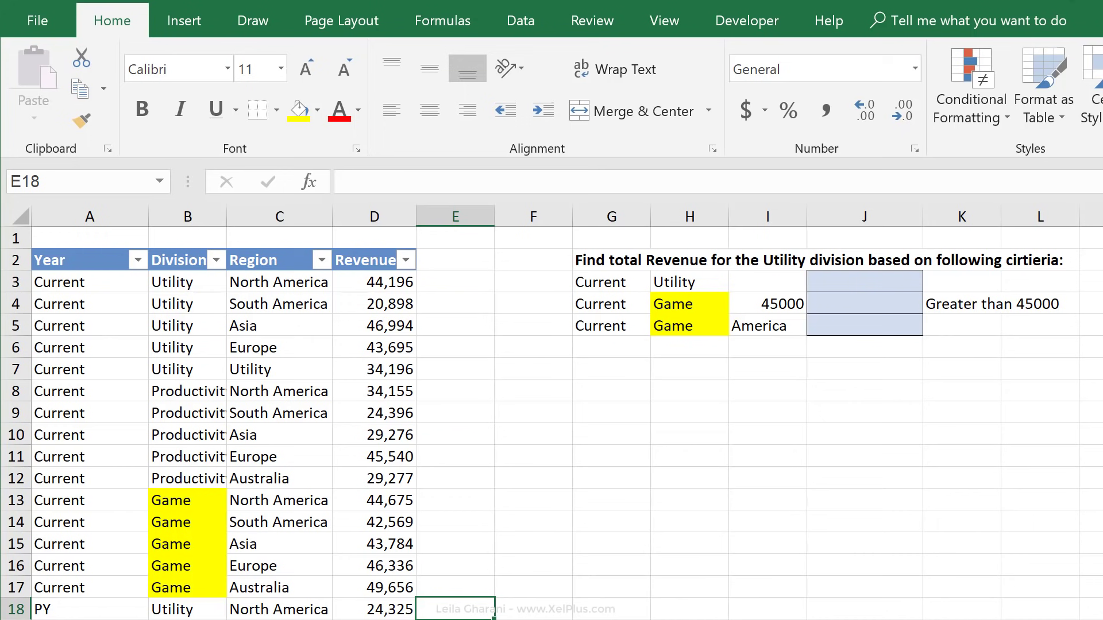
pyautogui.press('ctrl+h')
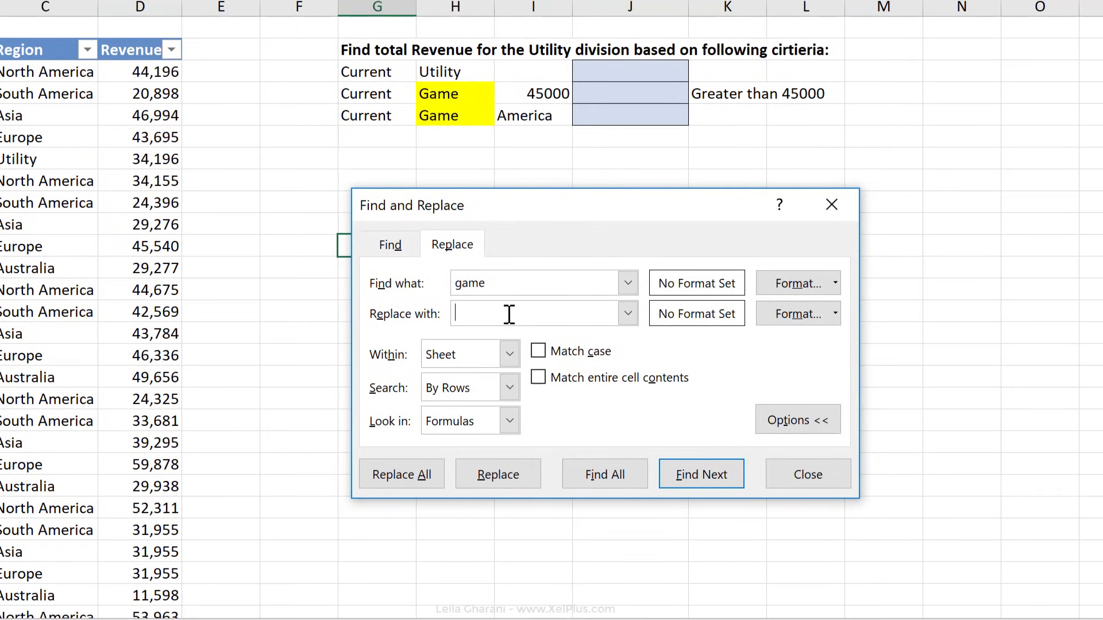
# Enter 'Health' as the replacement for 'game' and attach a replacement format.
pyautogui.write('H')
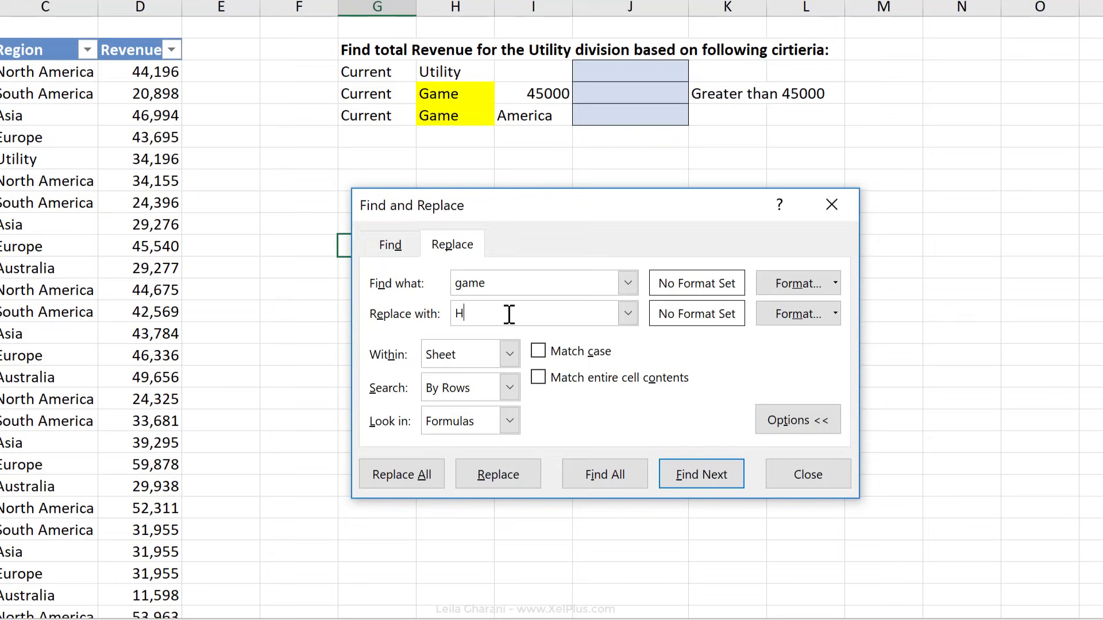
pyautogui.write('ealth')
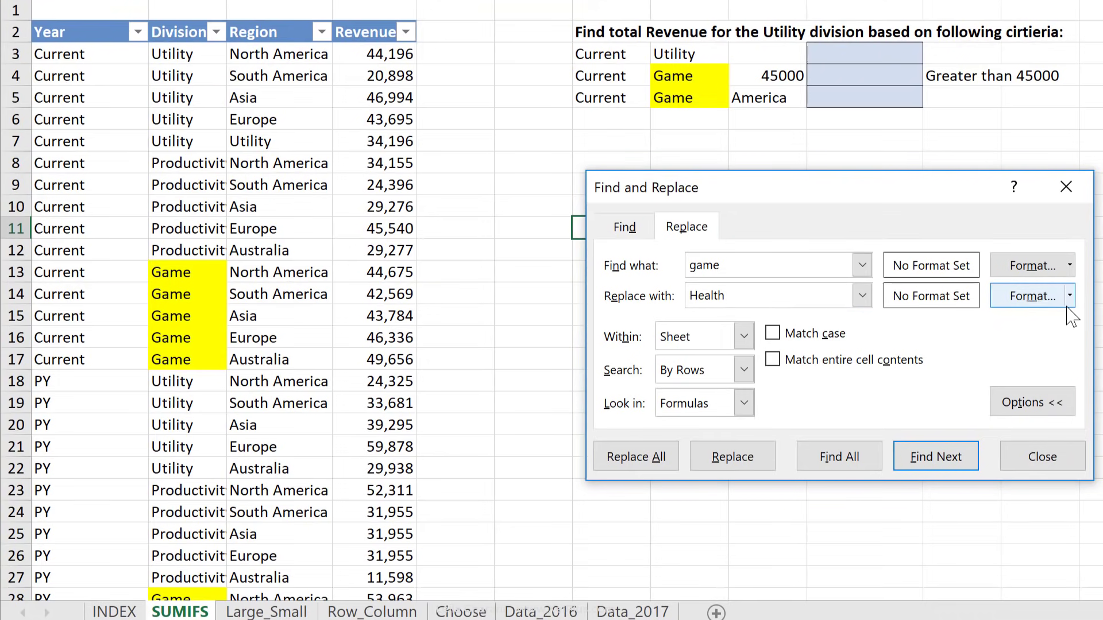
pyautogui.click(1069, 295)
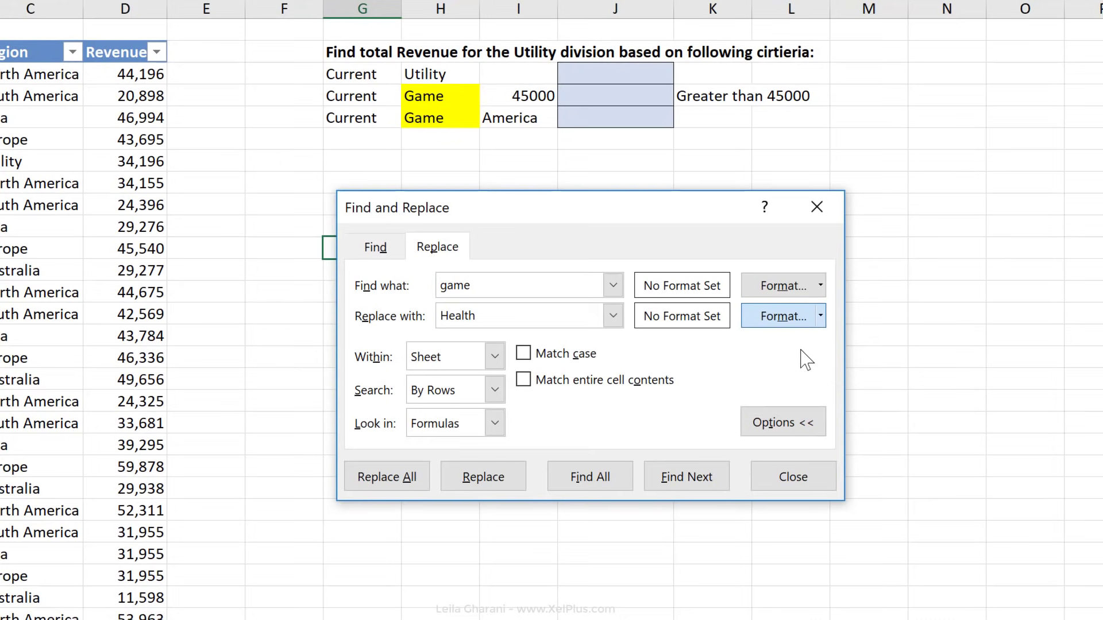
pyautogui.click(779, 316)
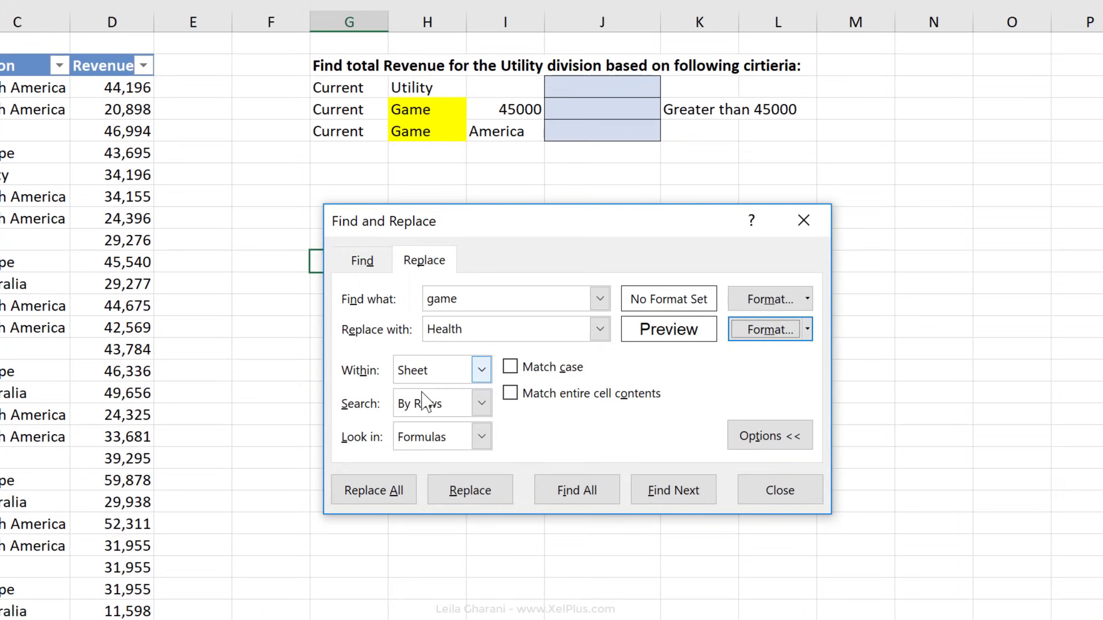
# Replace all 12 'game' entries with 'Health', clearing the yellow fill.
pyautogui.click(374, 489)
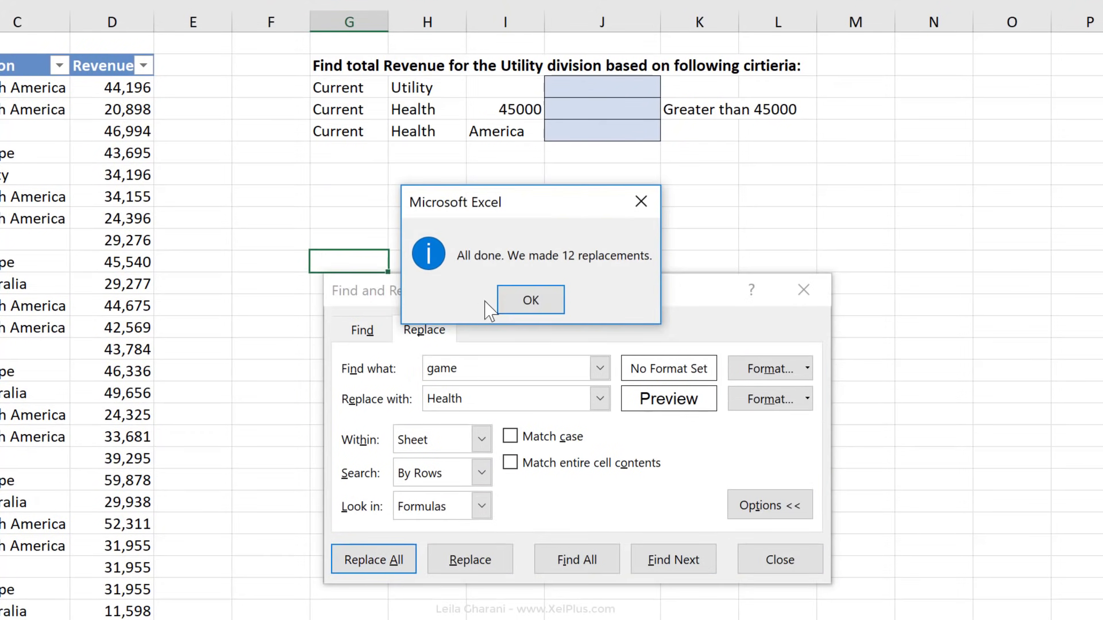
pyautogui.click(529, 299)
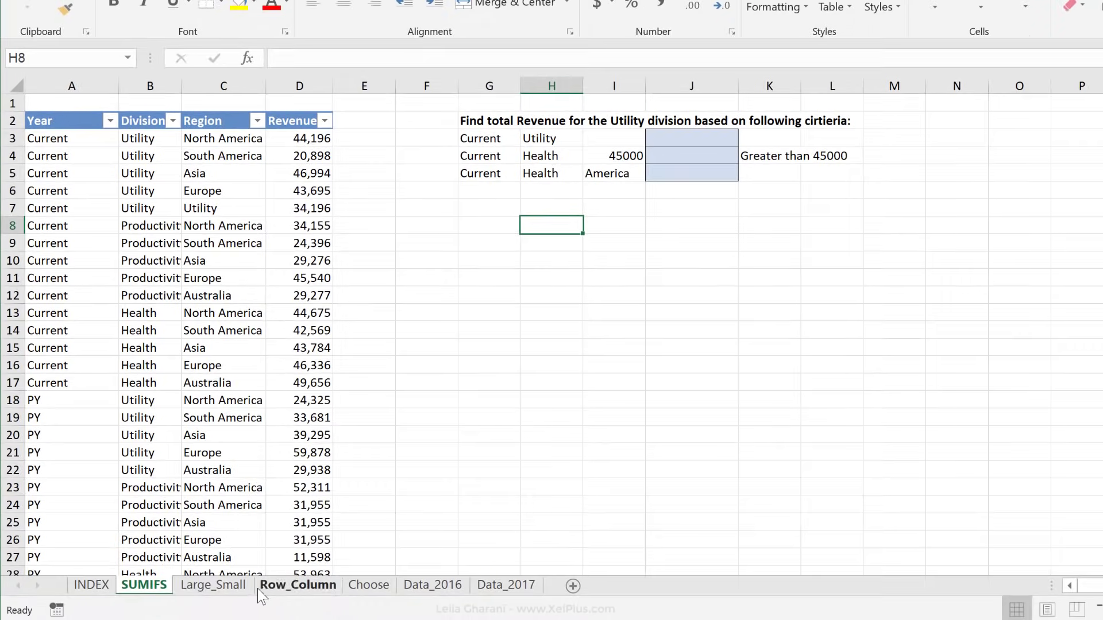
# Look over the Large_Small and Choose sheets, returning to Large_Small.
pyautogui.click(214, 584)
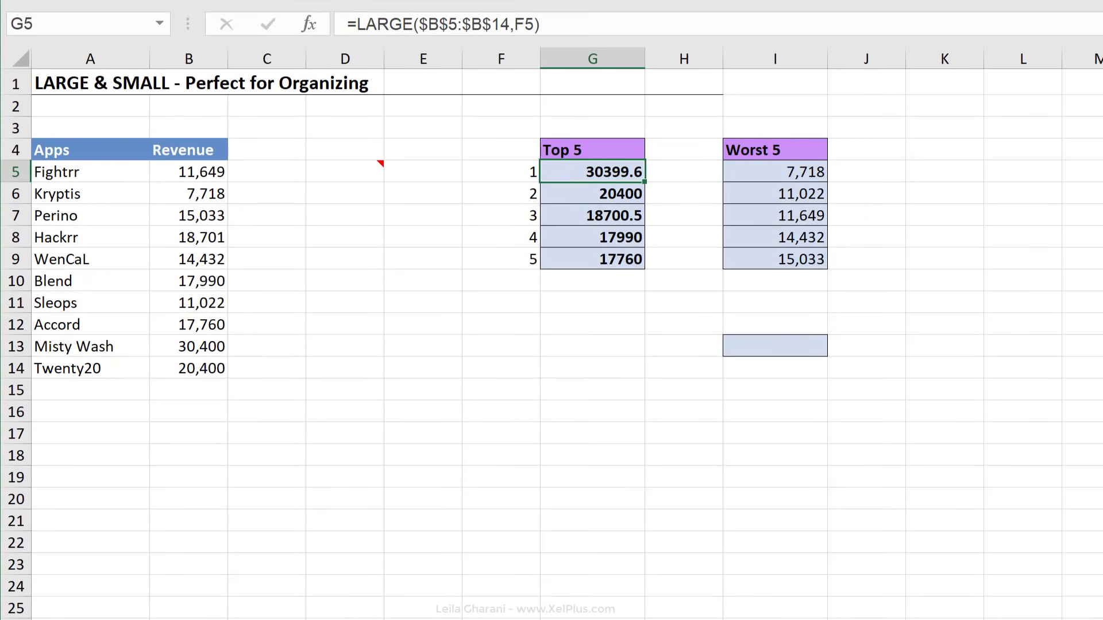
pyautogui.click(591, 215)
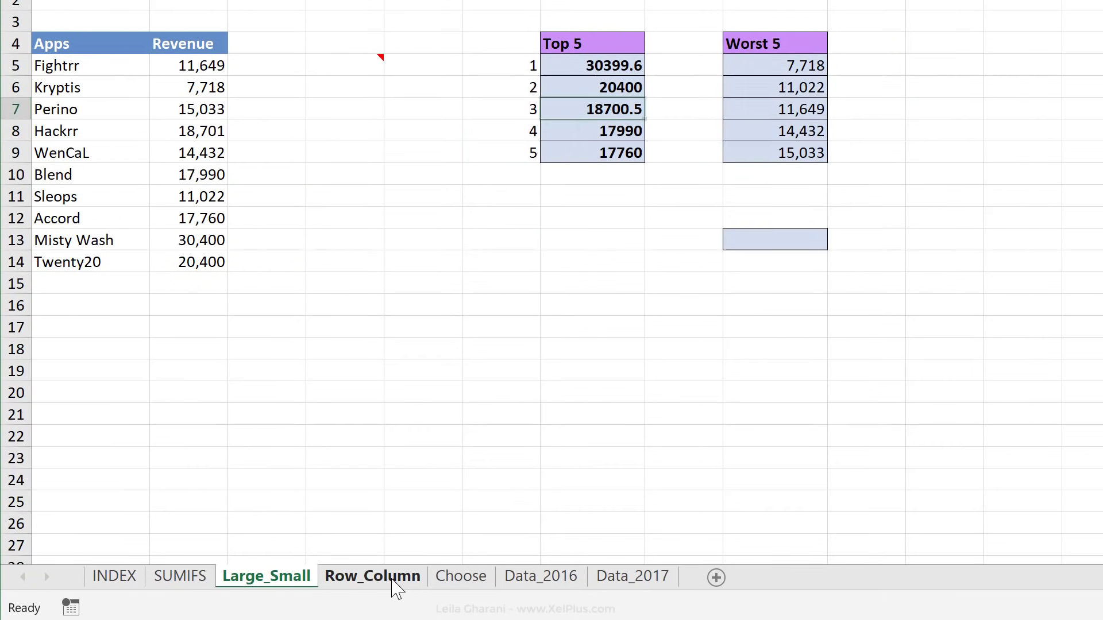
pyautogui.click(461, 575)
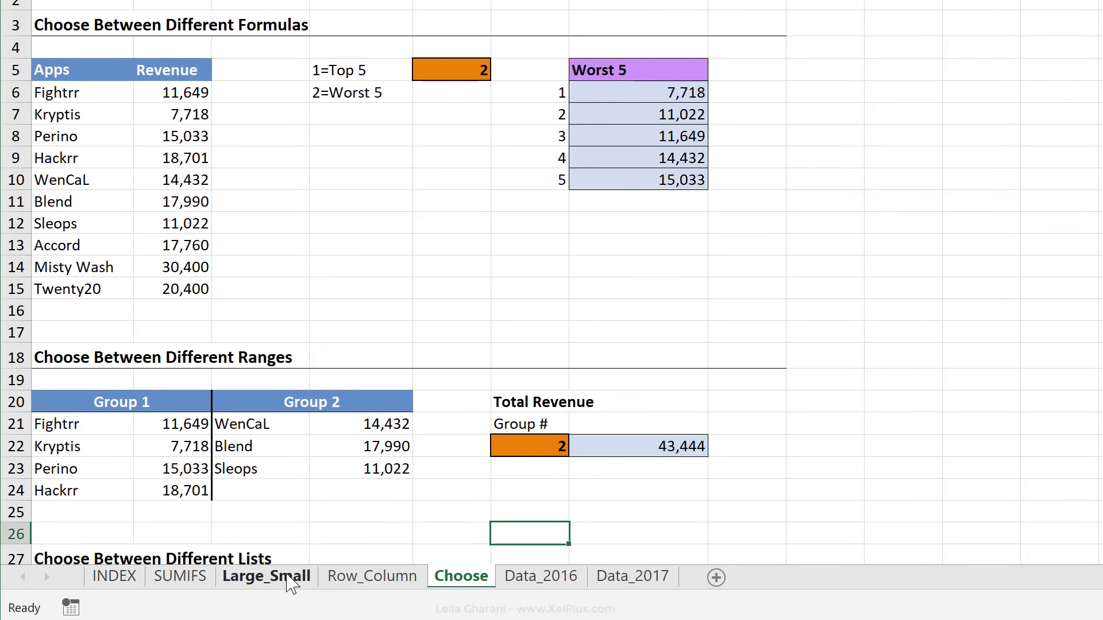
pyautogui.click(266, 575)
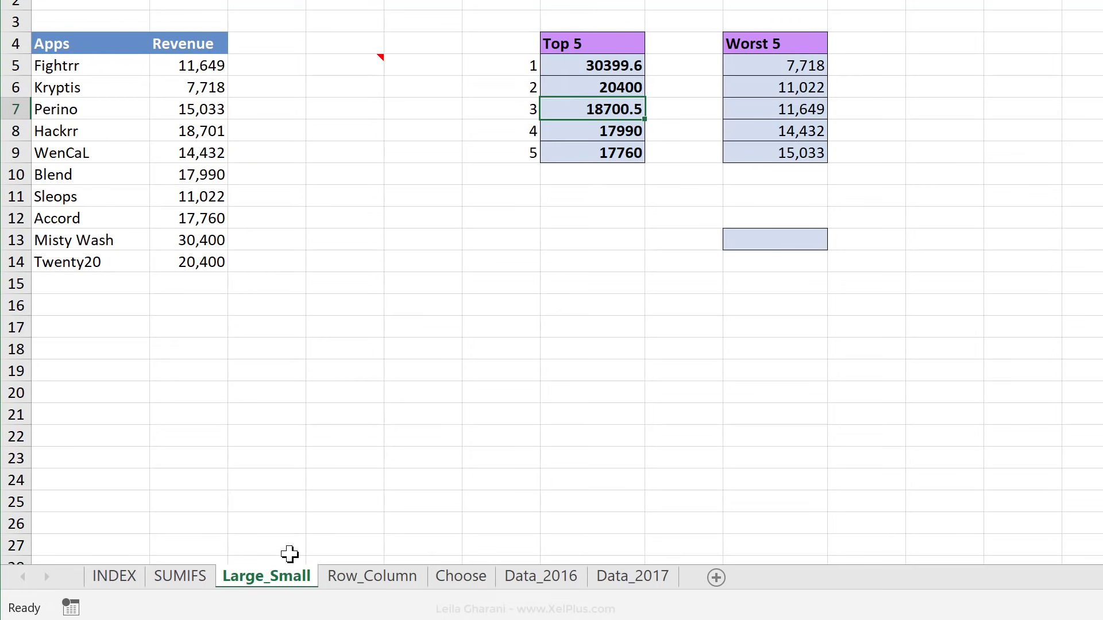
# Select a Worst 5 value and reopen Find and Replace with empty fields.
pyautogui.click(773, 109)
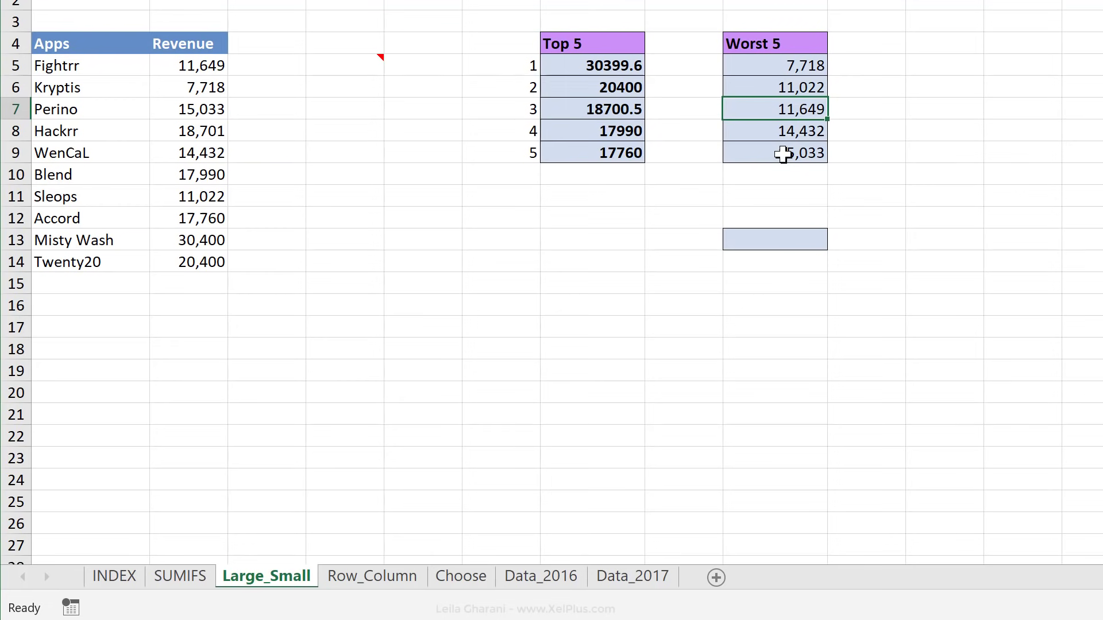
pyautogui.press('ctrl+h')
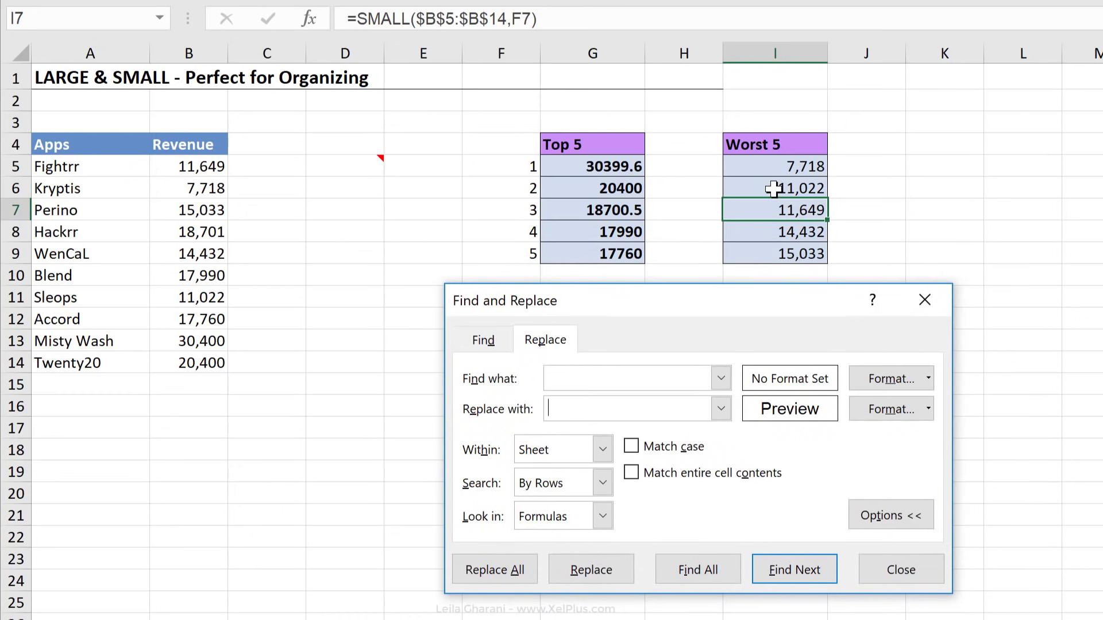
# Match the blue fill from a Worst 5 cell and replace it with light green on all 5 cells.
pyautogui.click(926, 378)
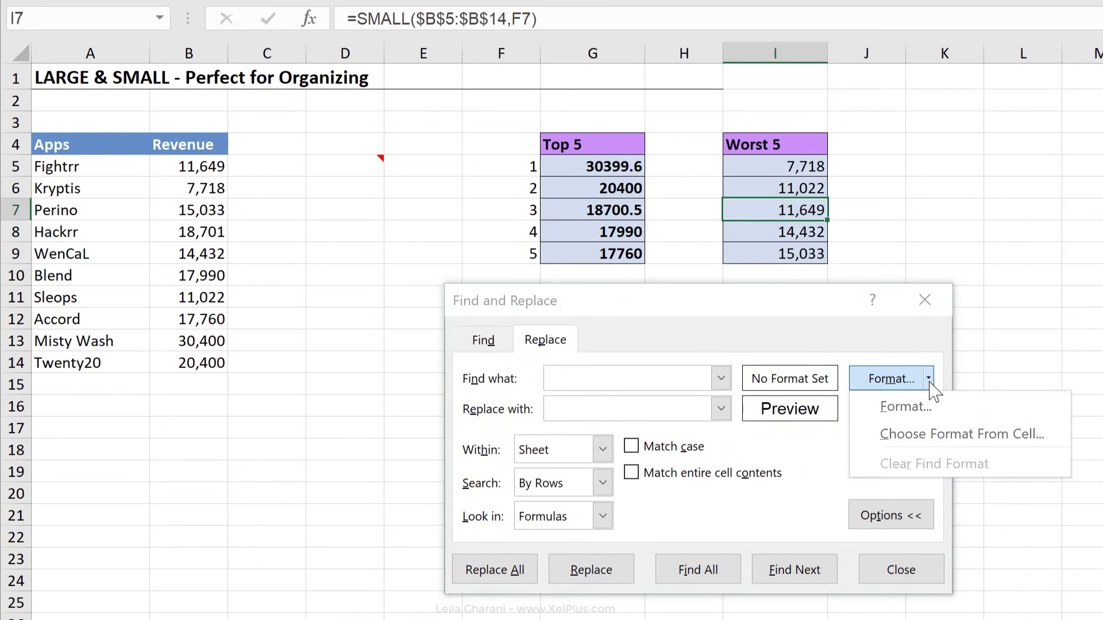
pyautogui.moveTo(934, 443)
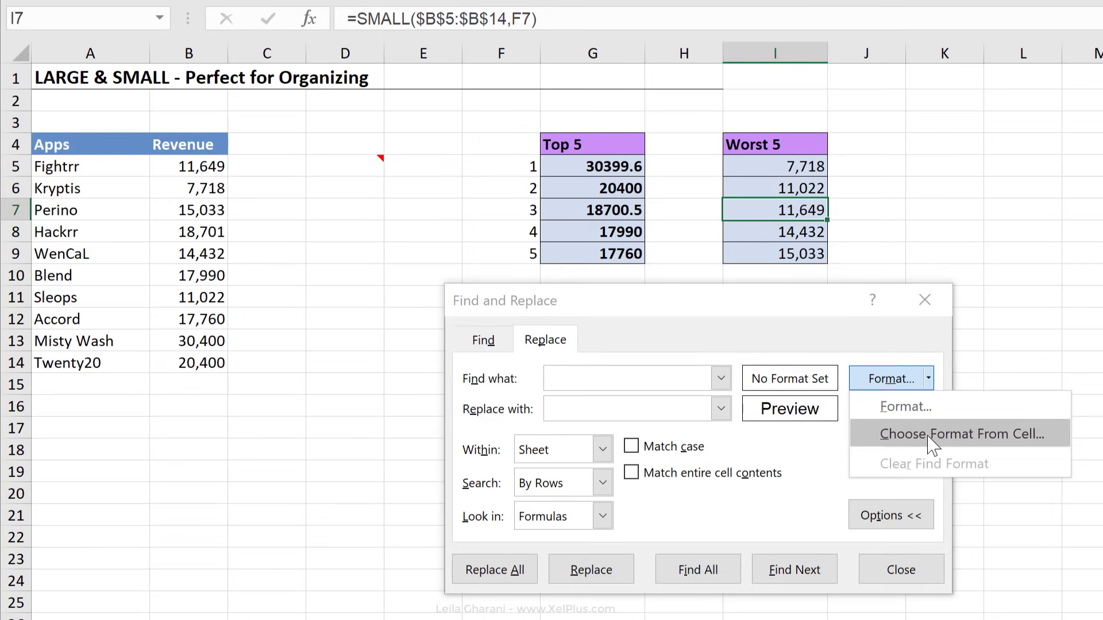
pyautogui.click(962, 433)
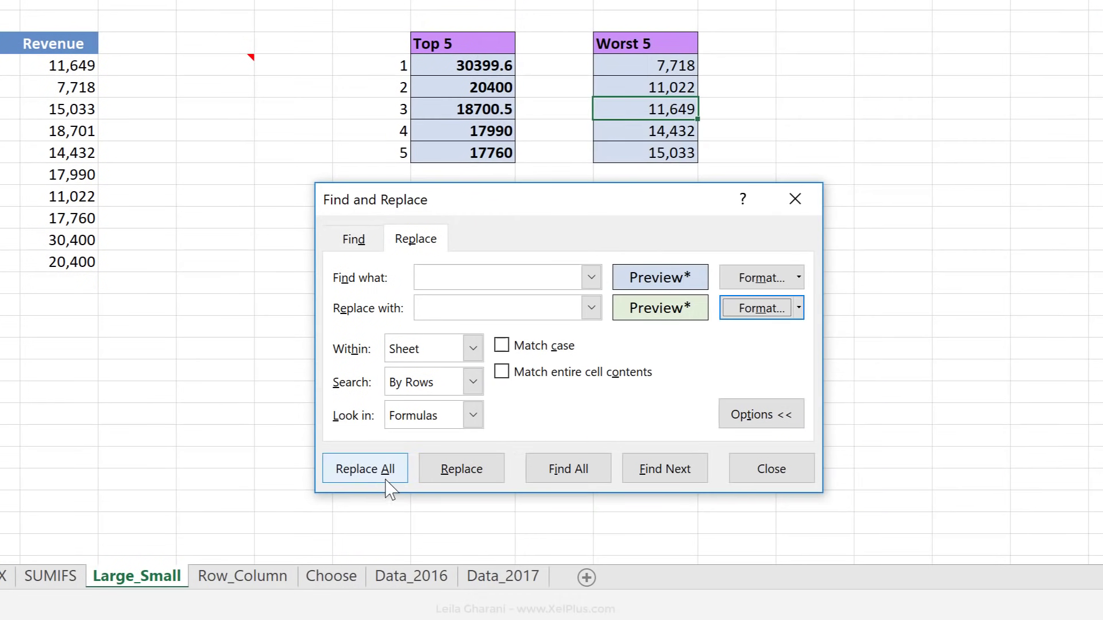
pyautogui.click(364, 468)
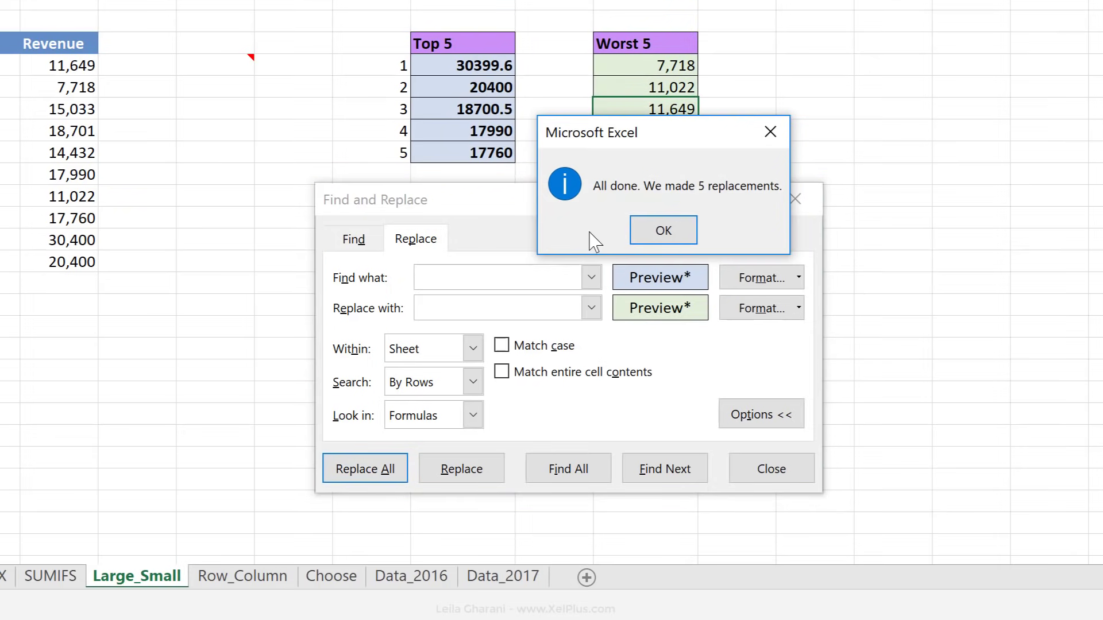
pyautogui.click(662, 229)
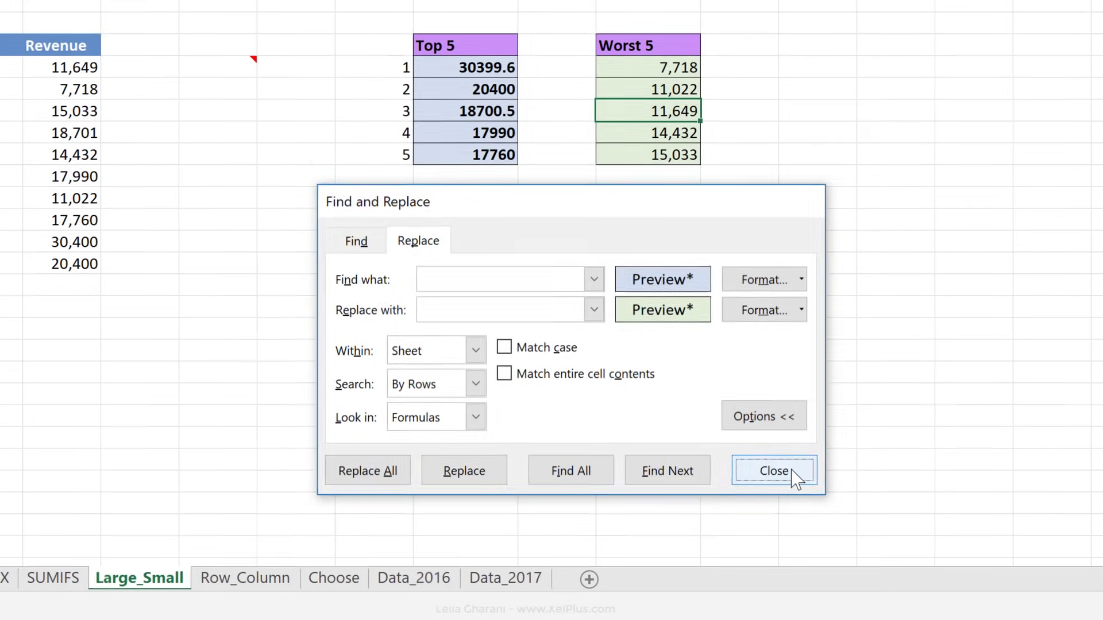
pyautogui.click(773, 471)
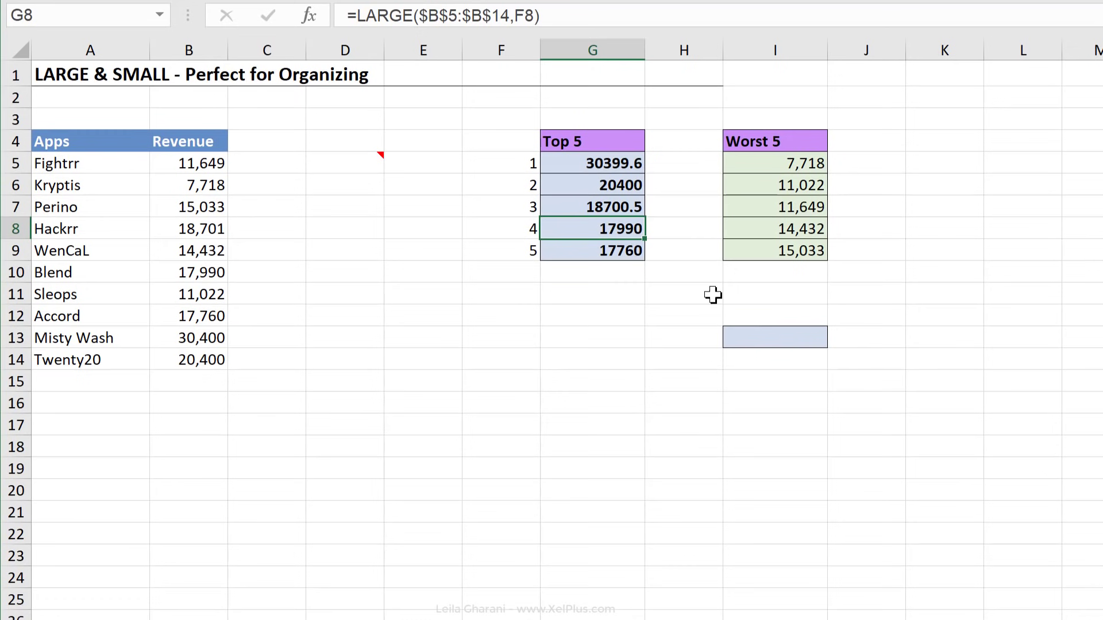
pyautogui.click(774, 338)
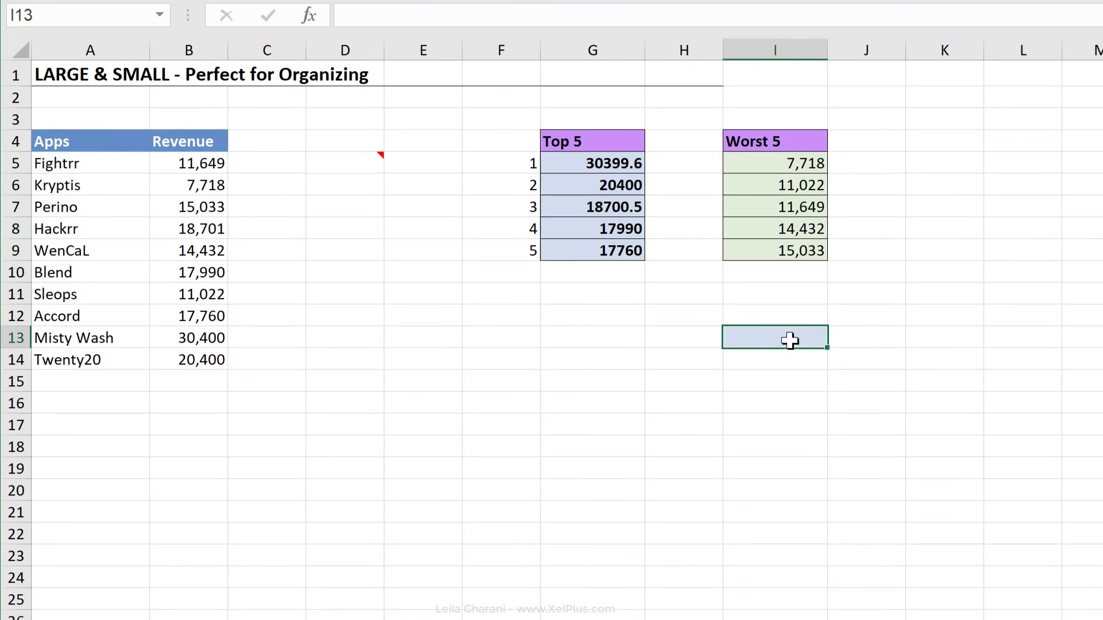
pyautogui.moveTo(802, 242)
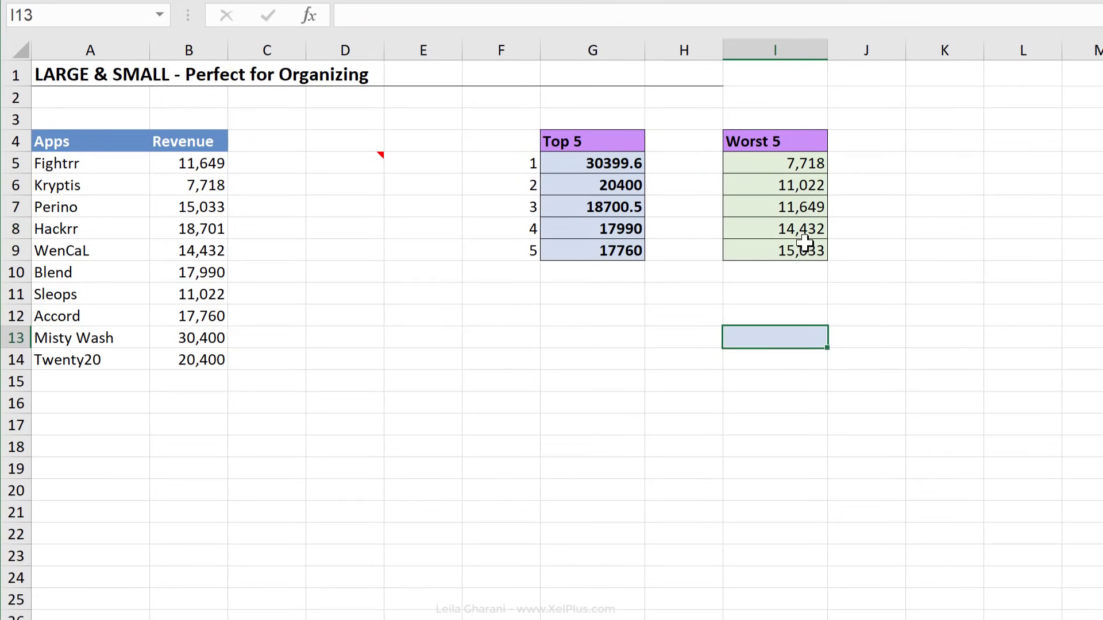
pyautogui.click(773, 229)
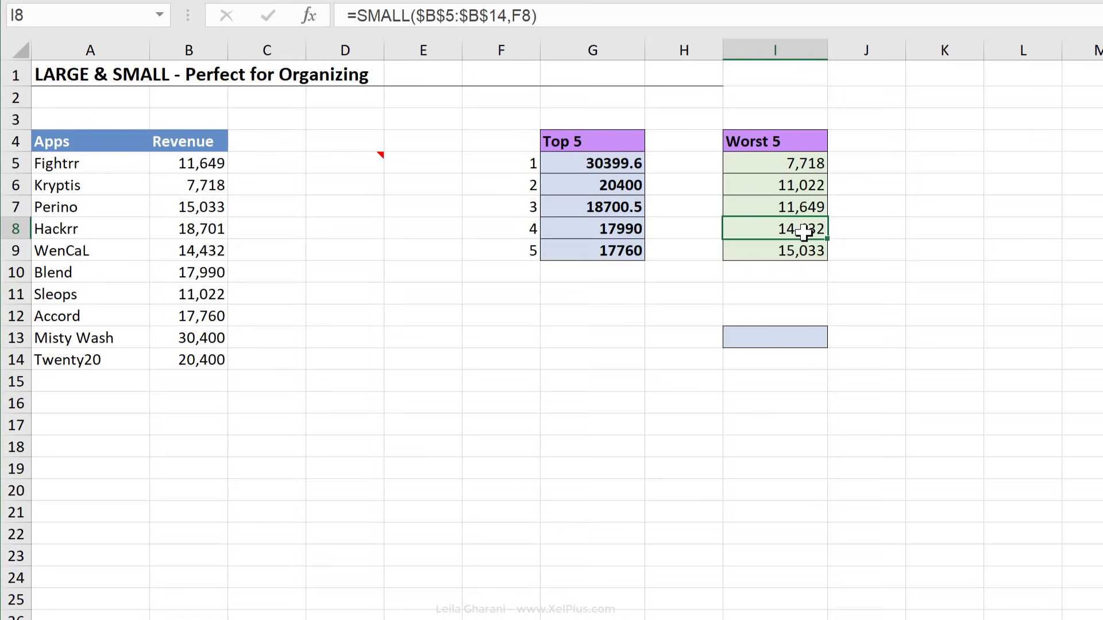
pyautogui.moveTo(755, 242)
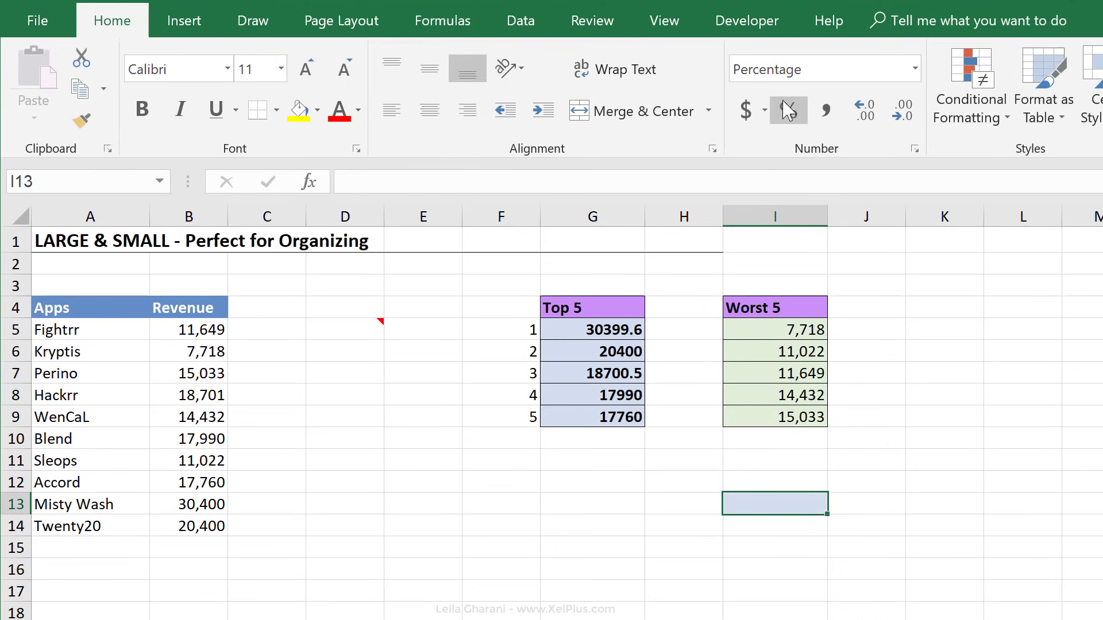
pyautogui.click(593, 394)
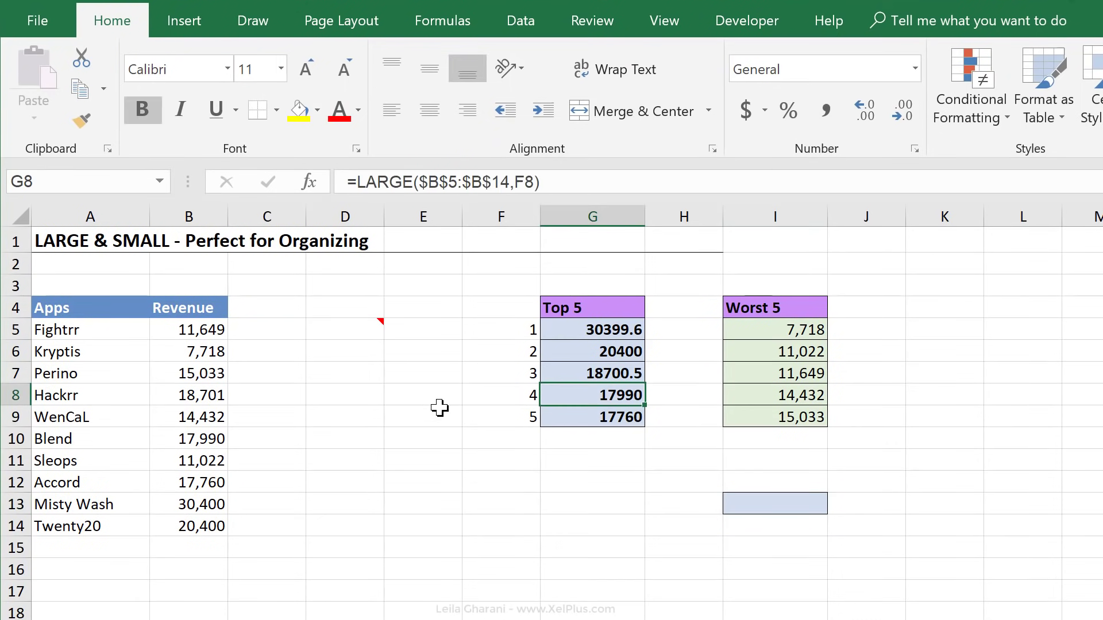
pyautogui.moveTo(647, 401)
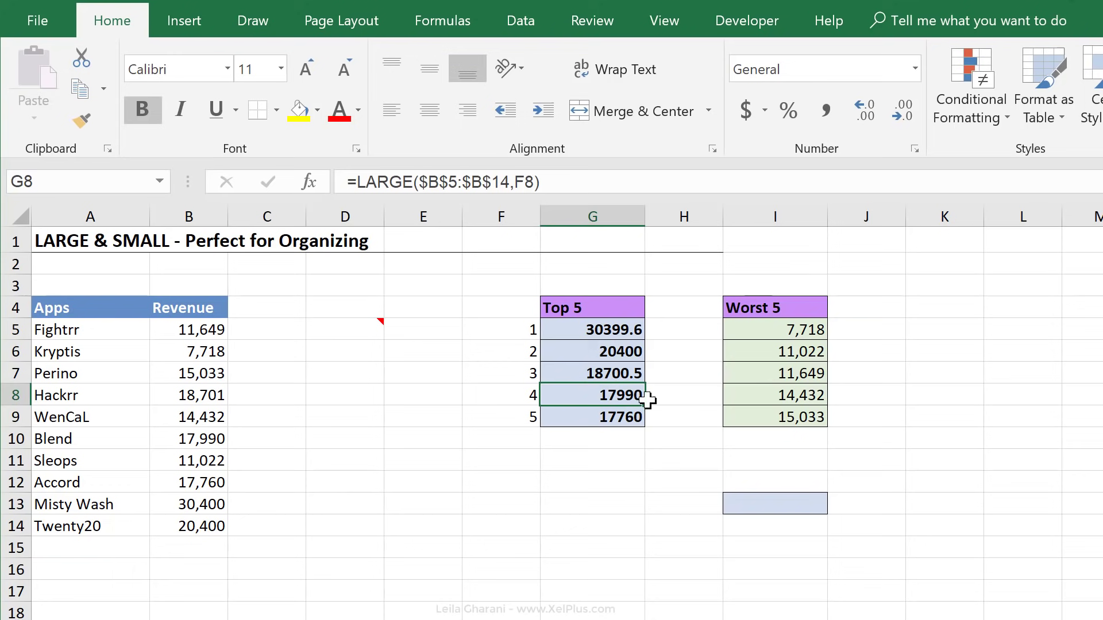
pyautogui.click(773, 372)
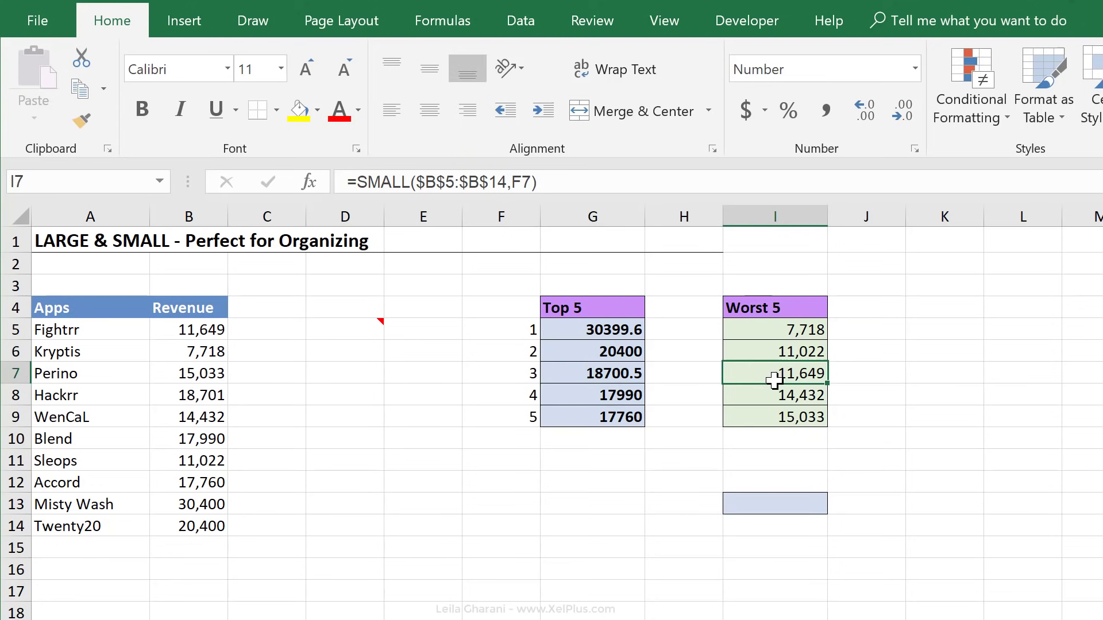
pyautogui.moveTo(758, 377)
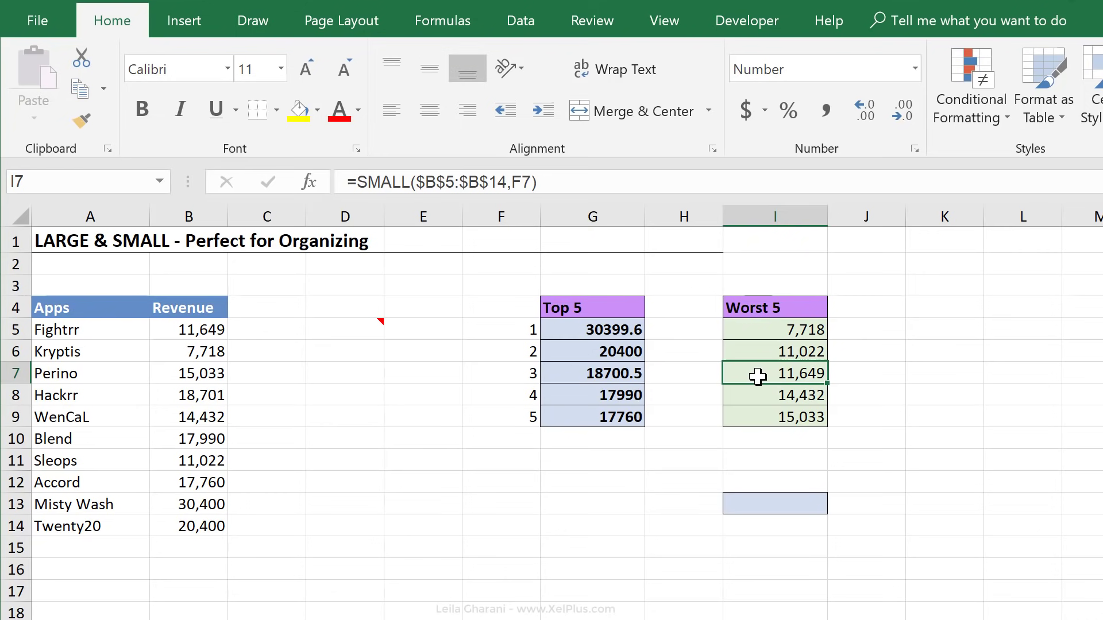
pyautogui.moveTo(603, 388)
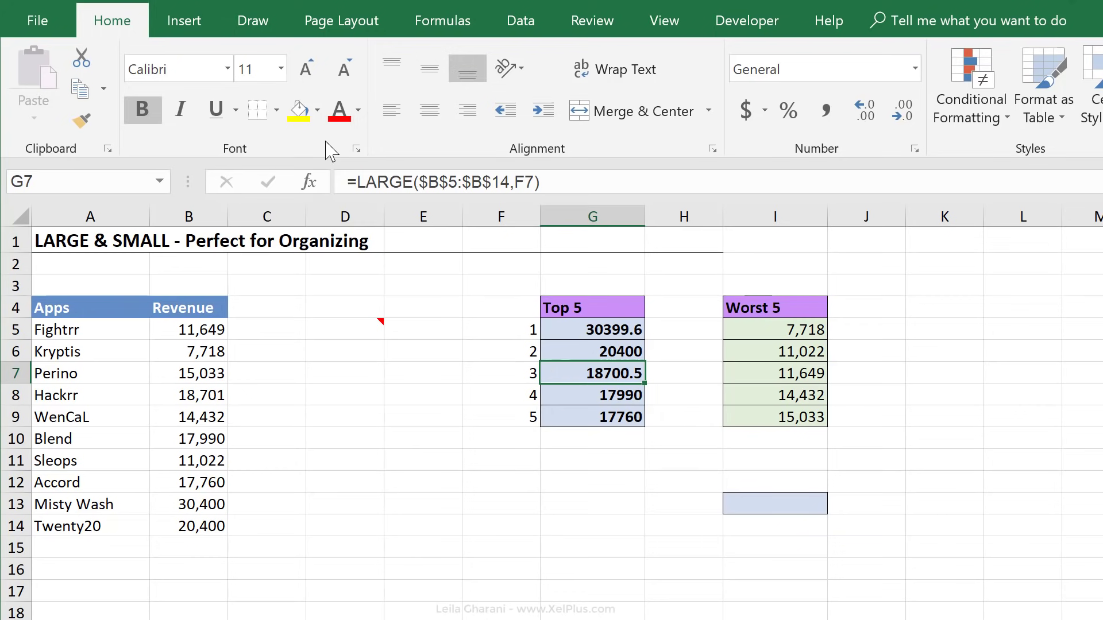
# Confirm via More Colors that the cell's blue fill is RGB 210, 222, 238, then reopen Find and Replace (Ctrl+H).
pyautogui.click(316, 110)
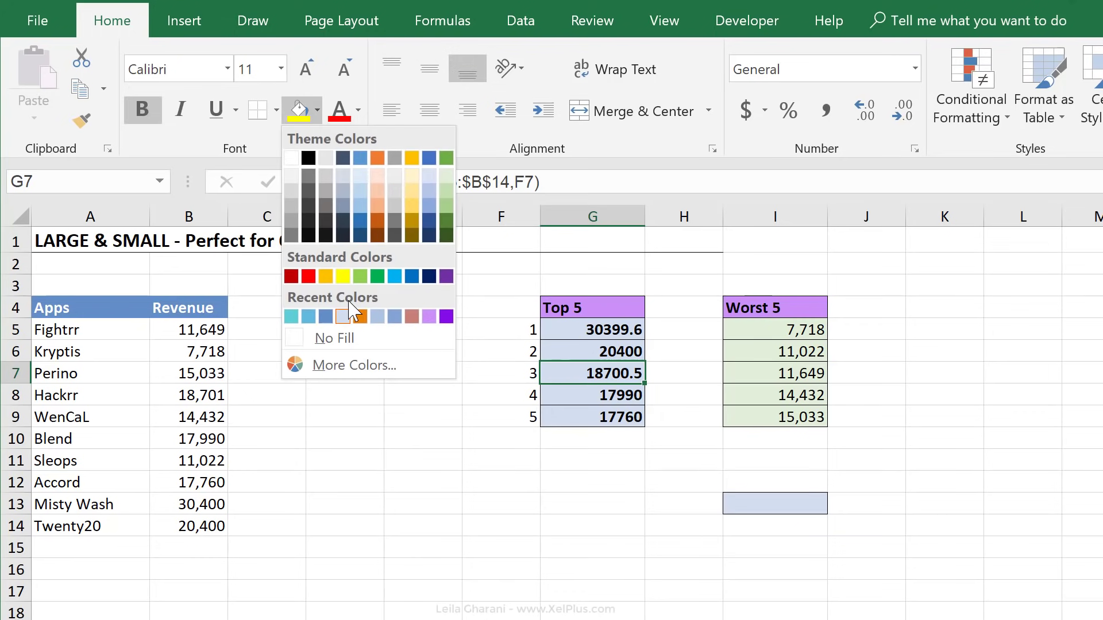
pyautogui.click(354, 365)
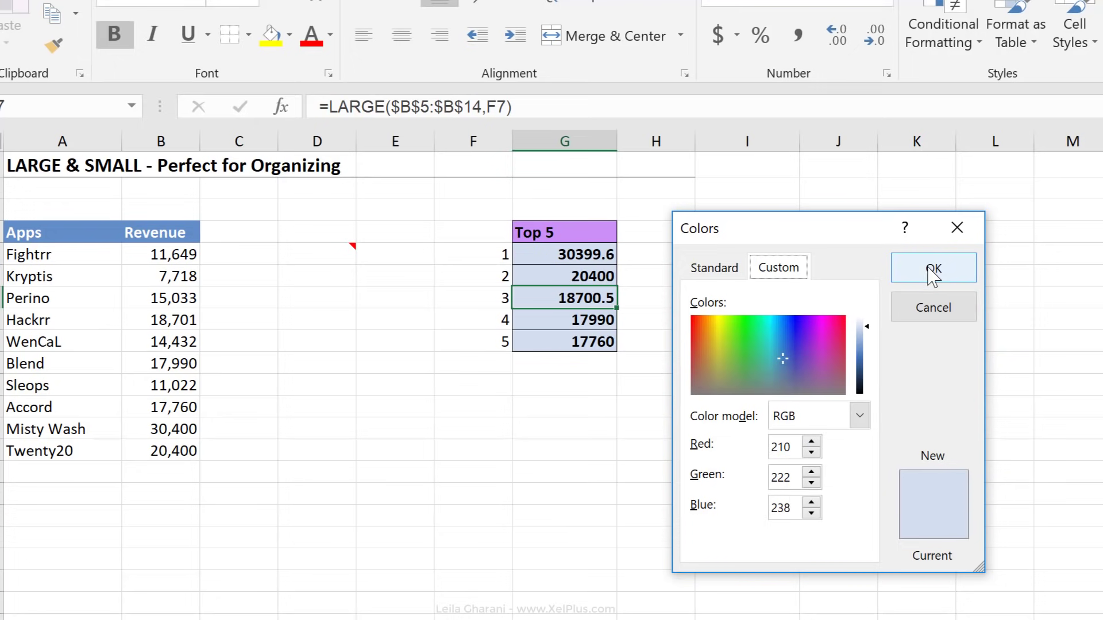
pyautogui.click(932, 268)
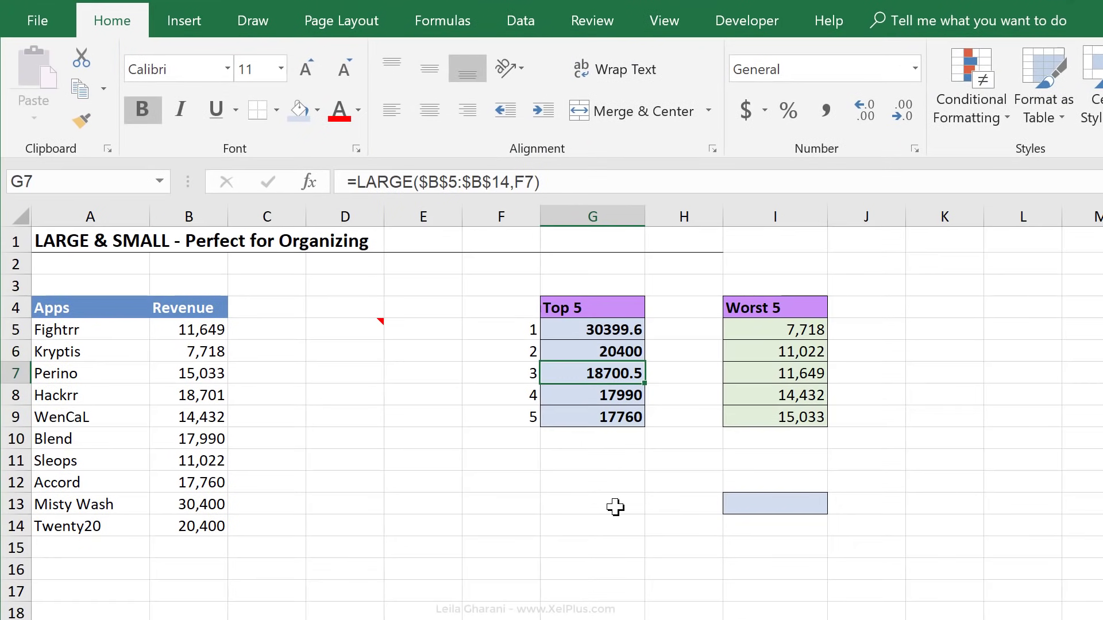
pyautogui.press('ctrl+h')
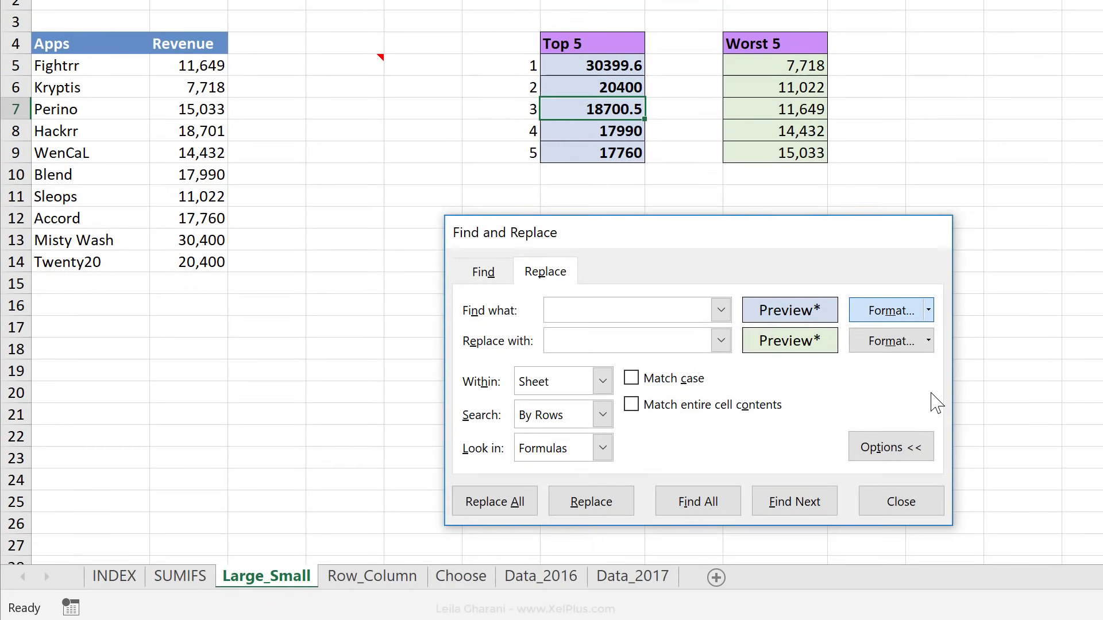
# Set the Find what format to a fill of RGB 210, 222, 238.
pyautogui.click(927, 310)
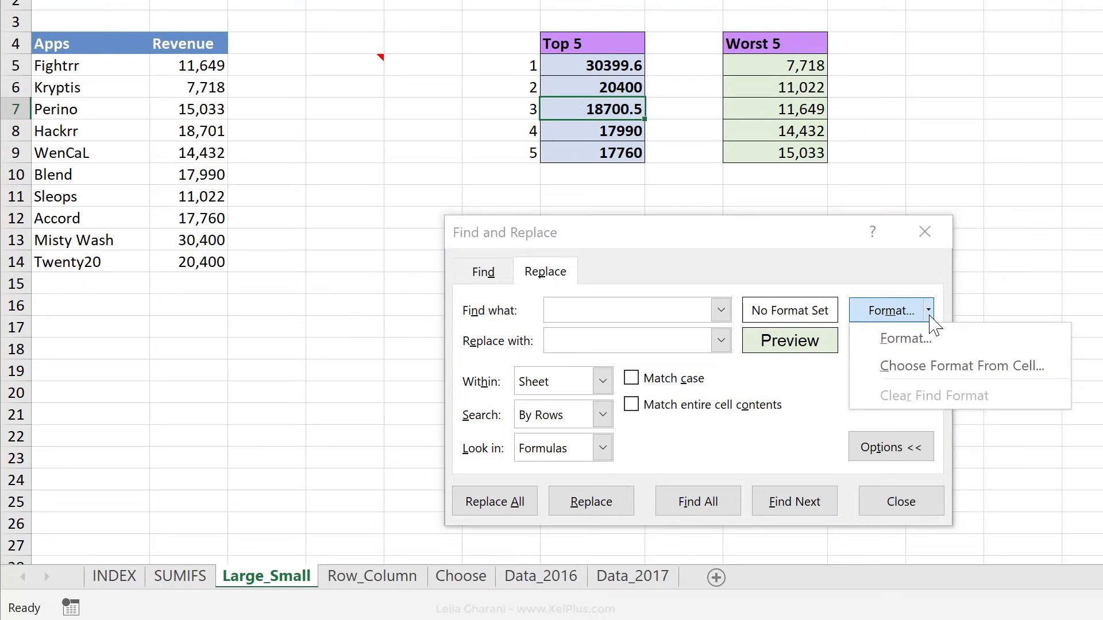
pyautogui.click(904, 338)
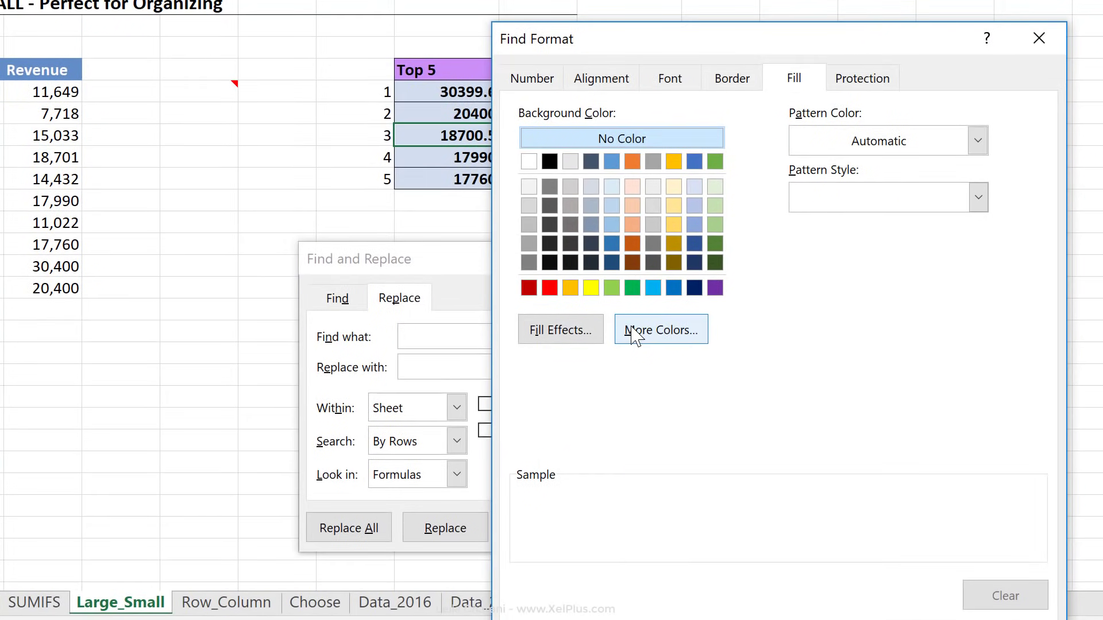
pyautogui.click(659, 329)
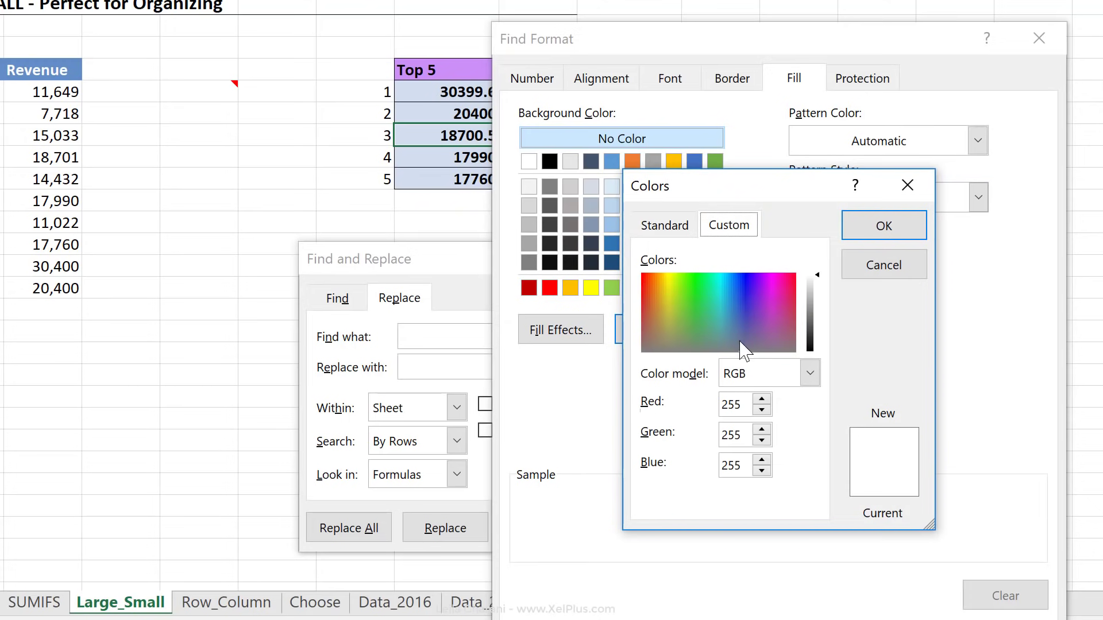
pyautogui.click(738, 274)
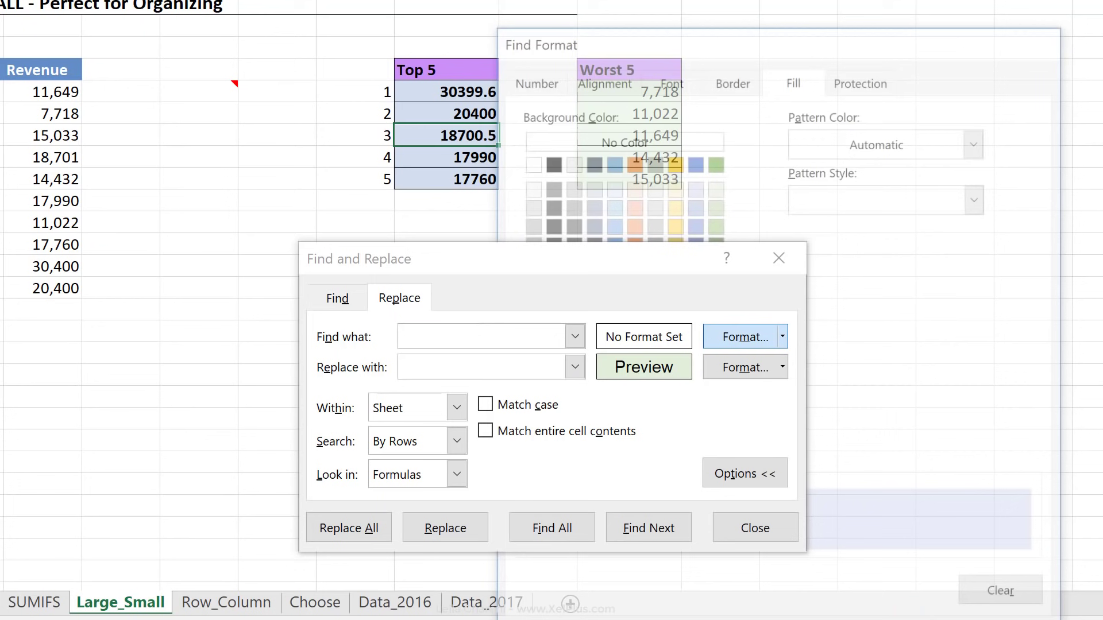
# Replace All within the whole workbook (48 replacements), close the dialog and switch to the Choose sheet.
pyautogui.click(455, 407)
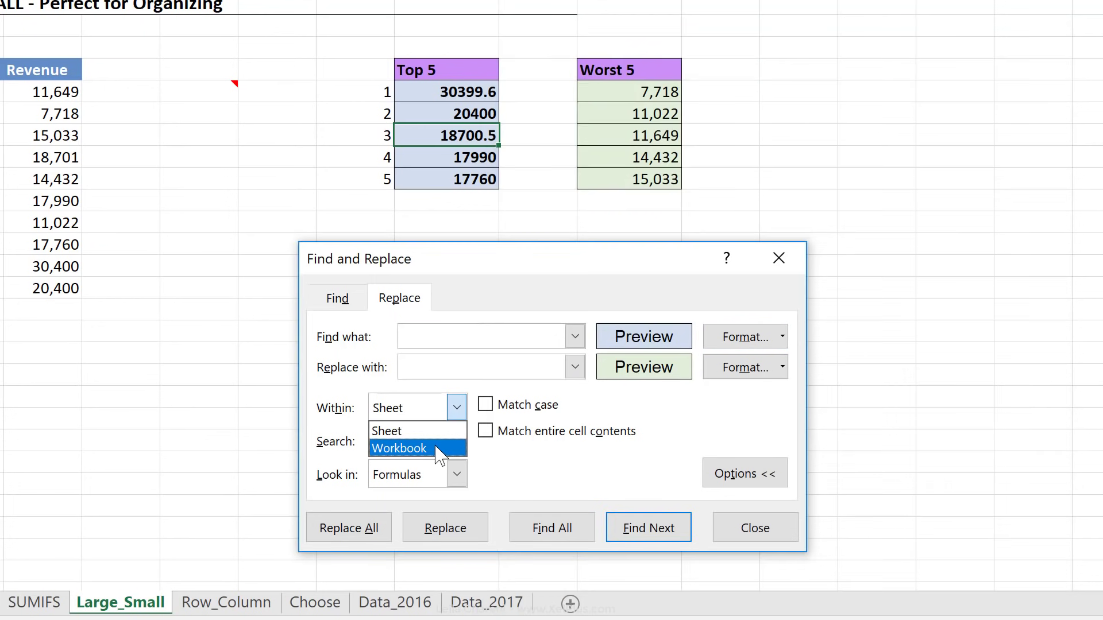
pyautogui.click(349, 527)
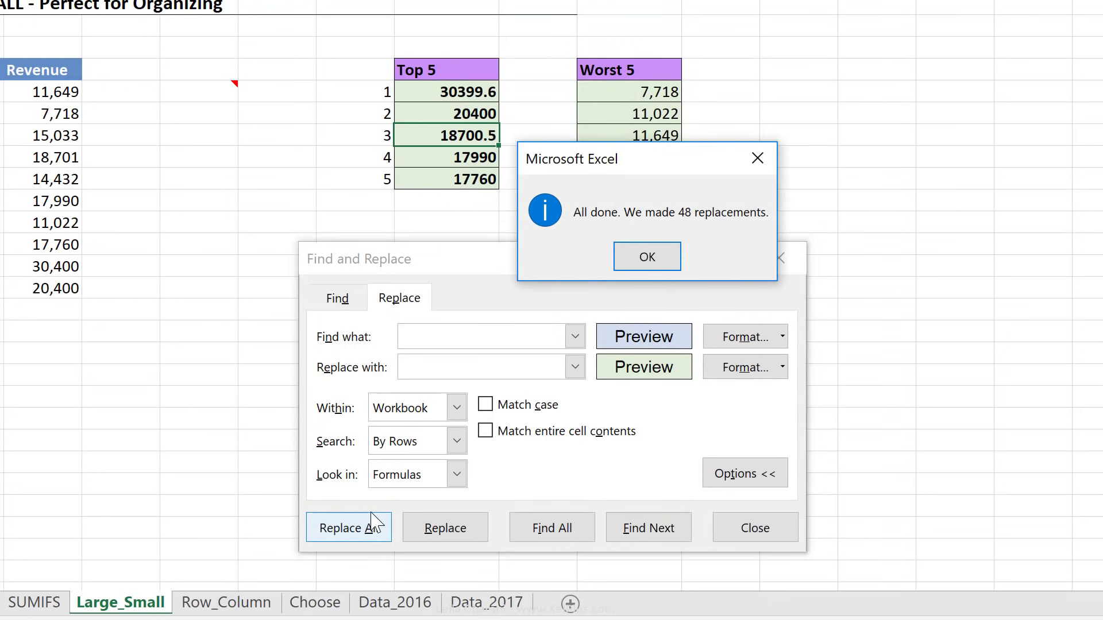
pyautogui.click(646, 256)
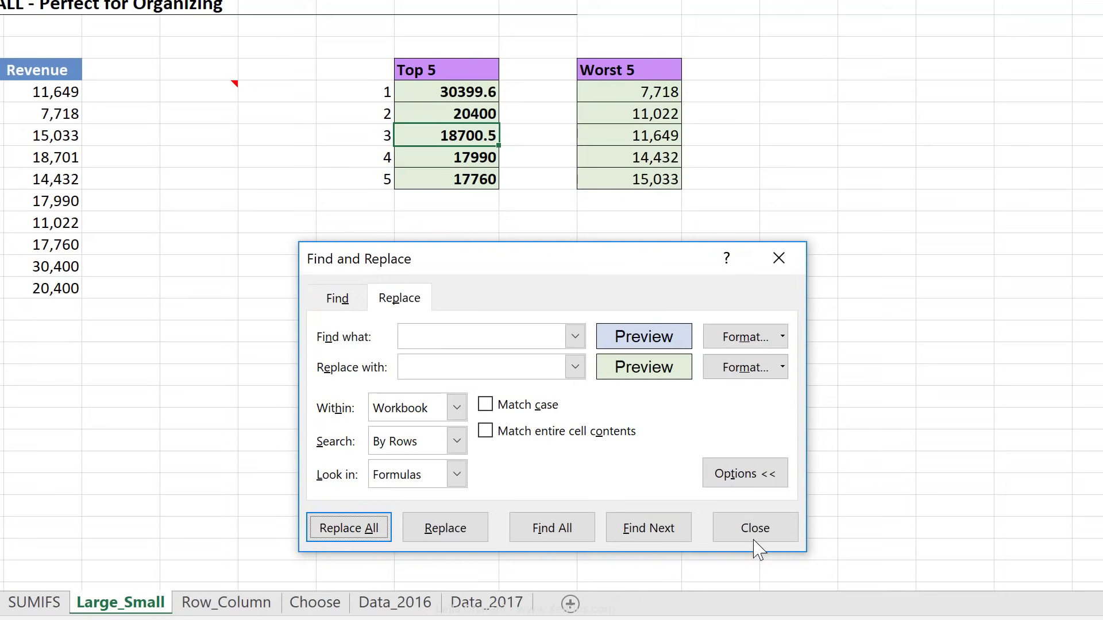
pyautogui.click(753, 527)
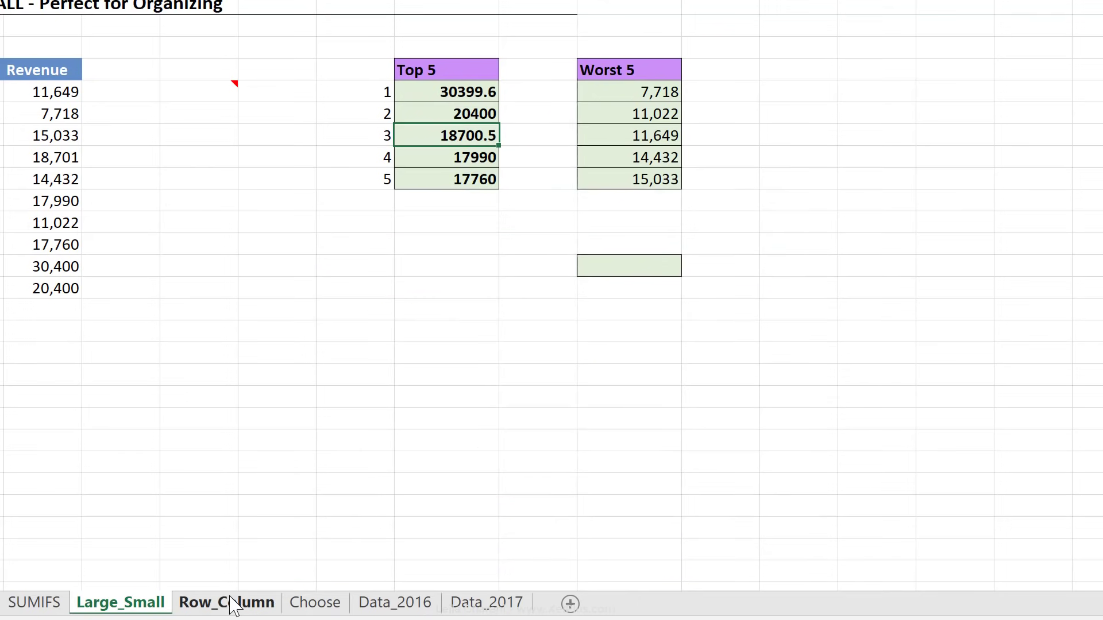
pyautogui.click(315, 602)
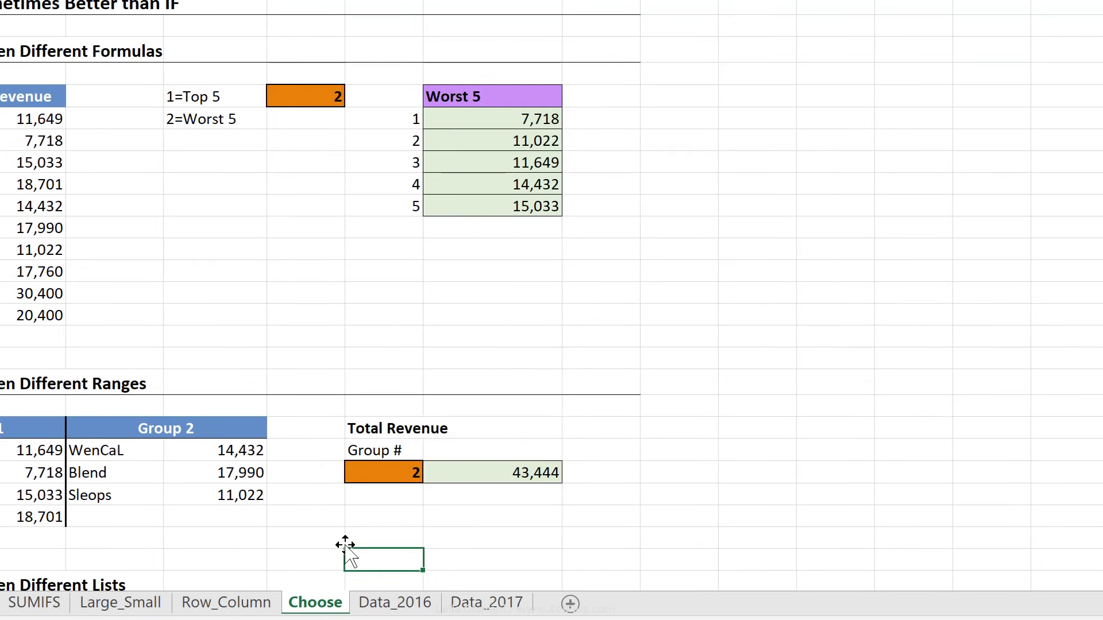